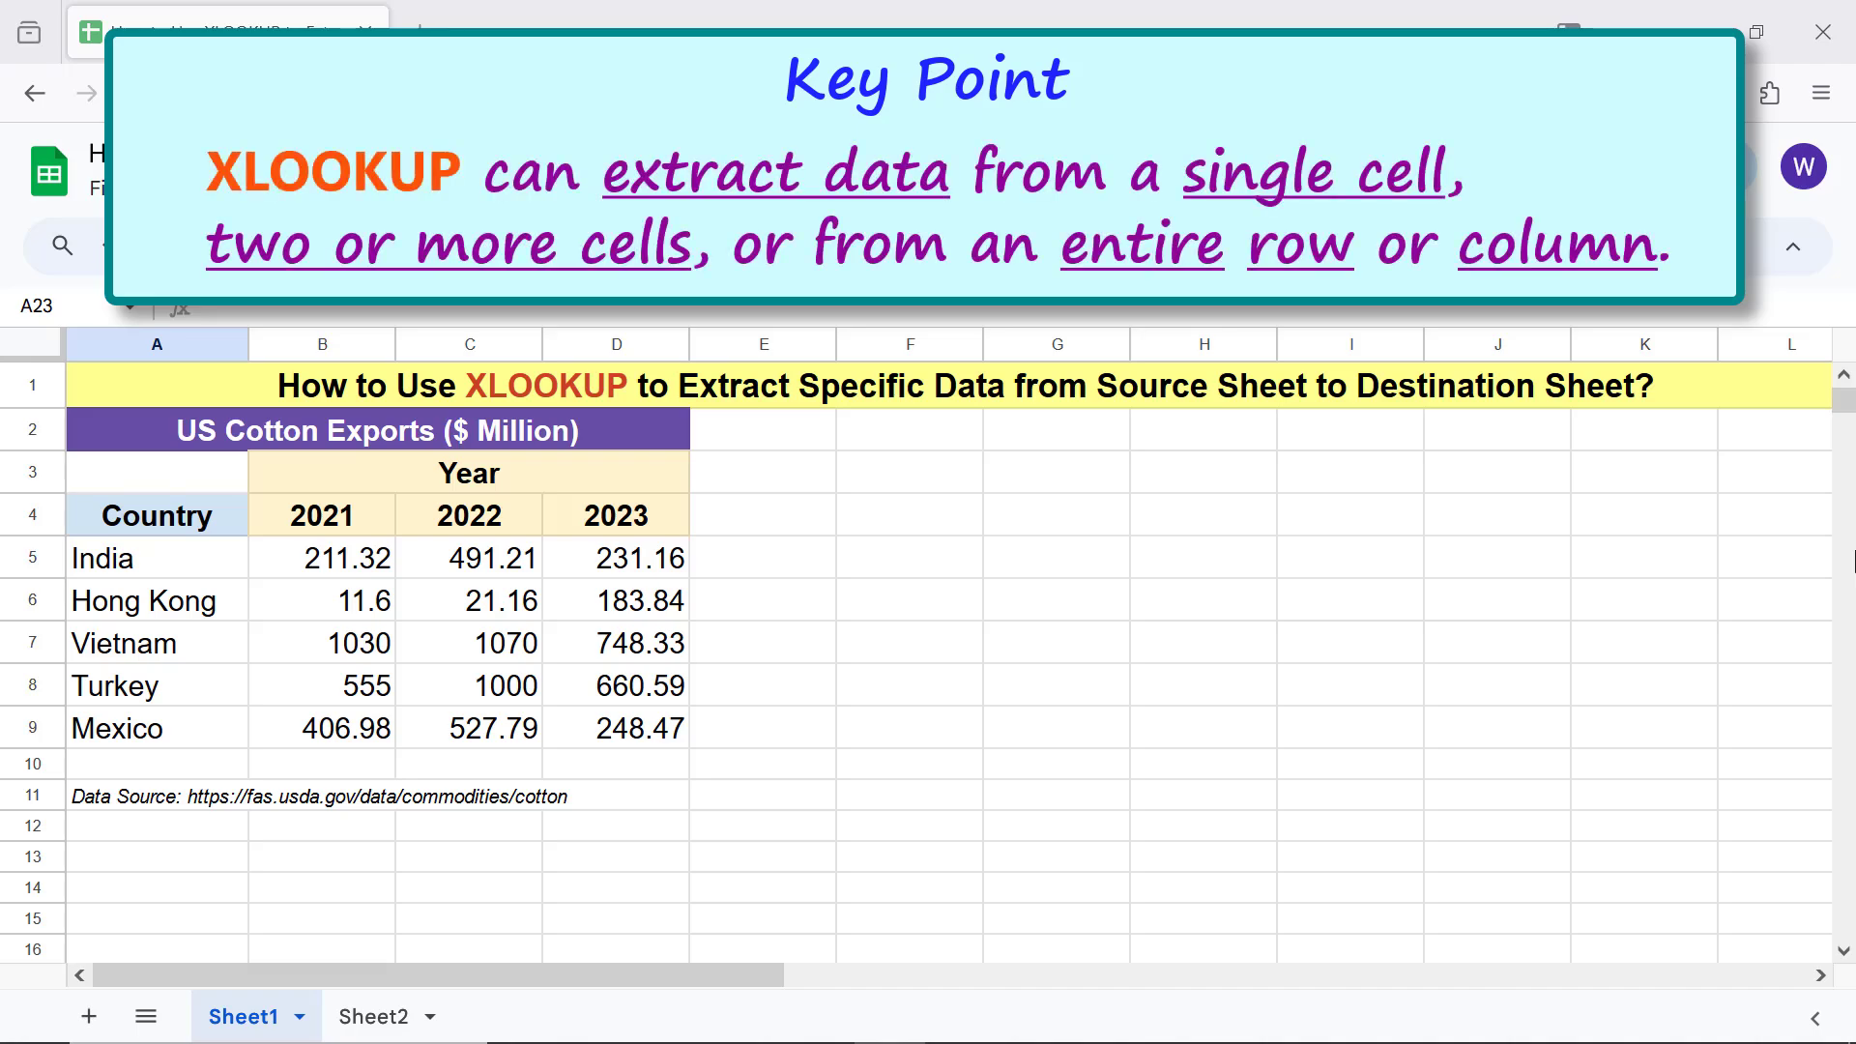
- On Sheet2, enter India as the country and 2021 as the year
left_click(321, 558)
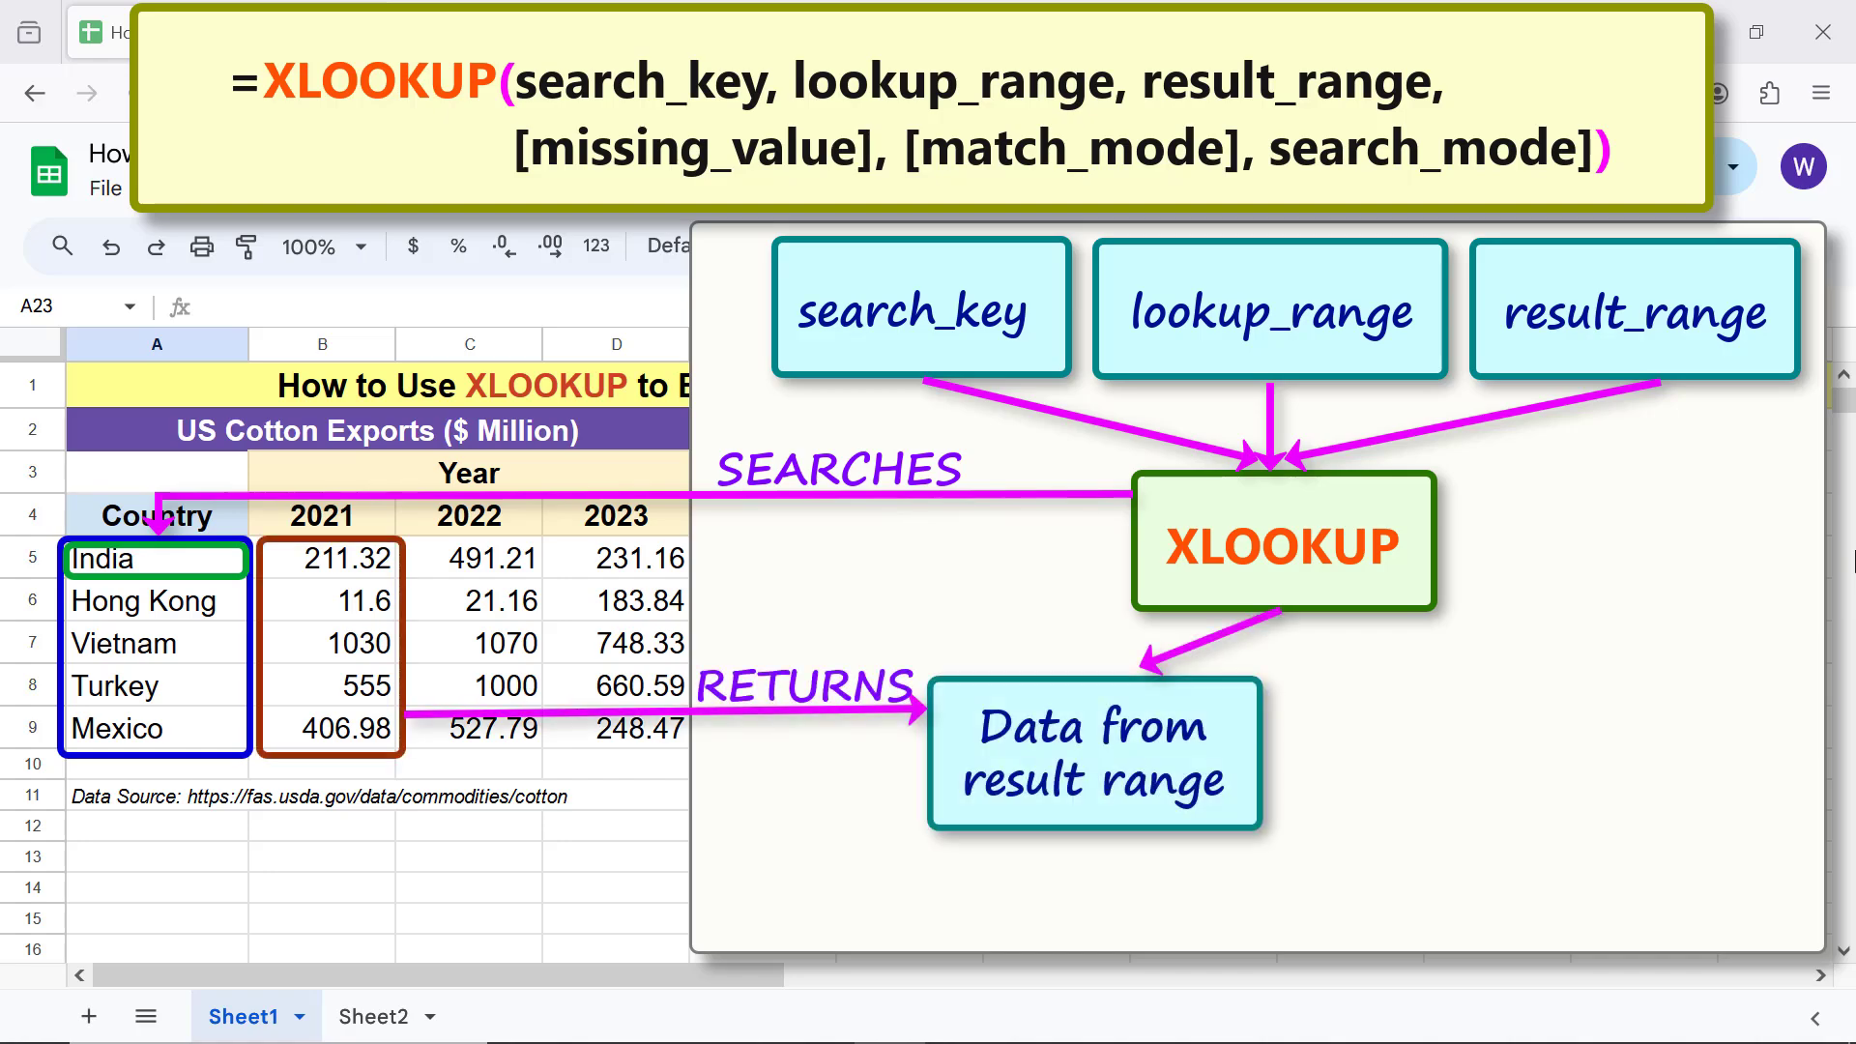
left_click(320, 559)
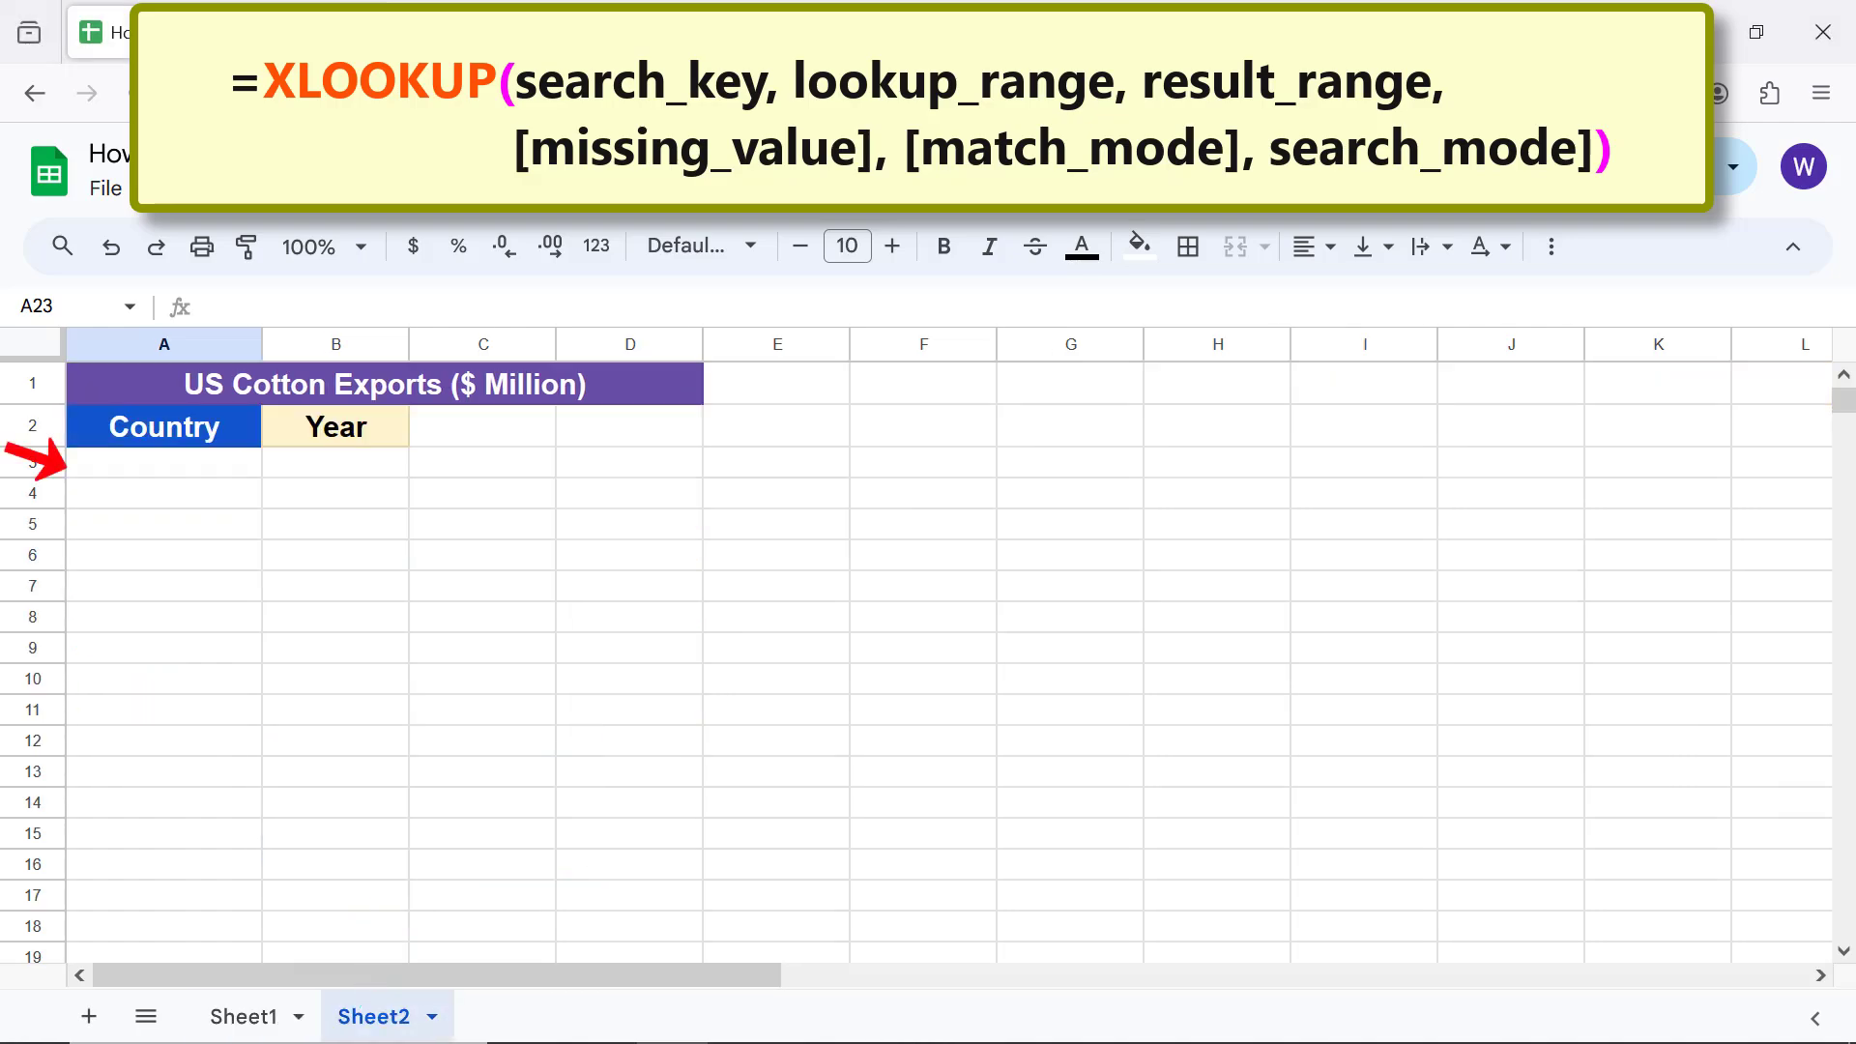
mouse_move(231, 496)
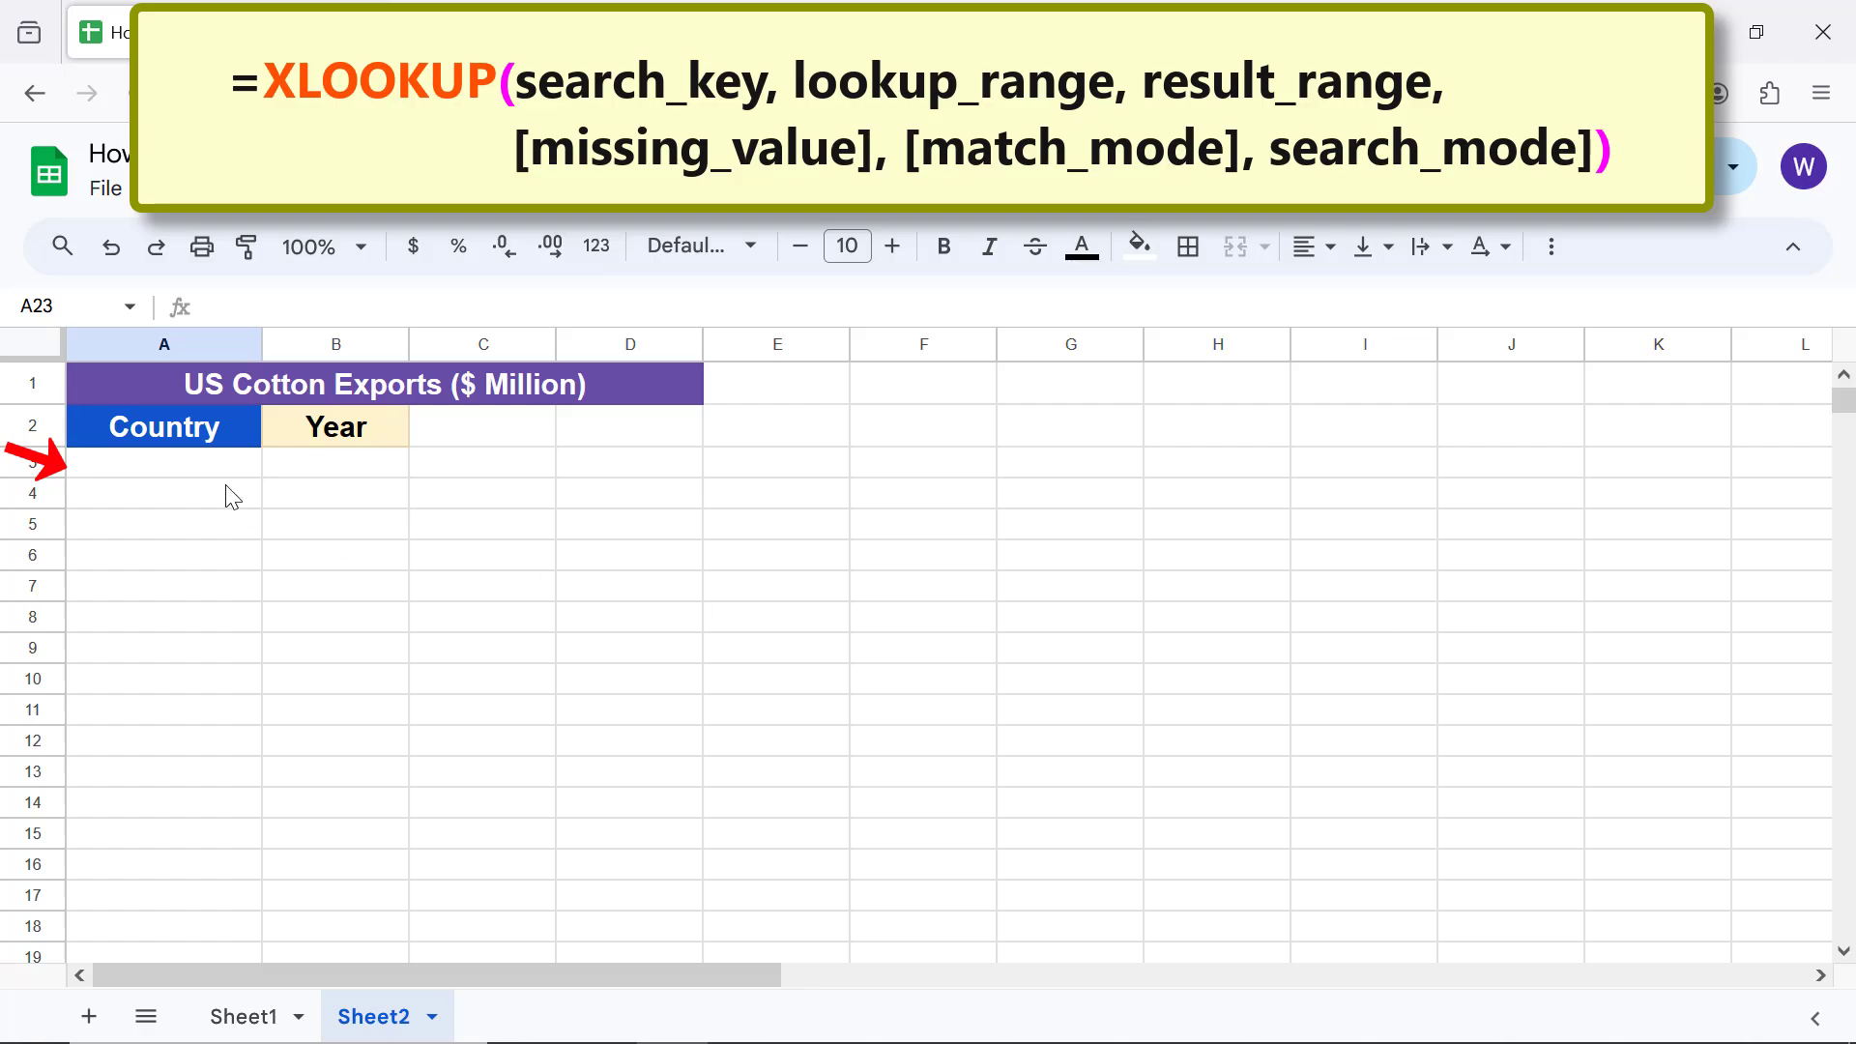
type("India")
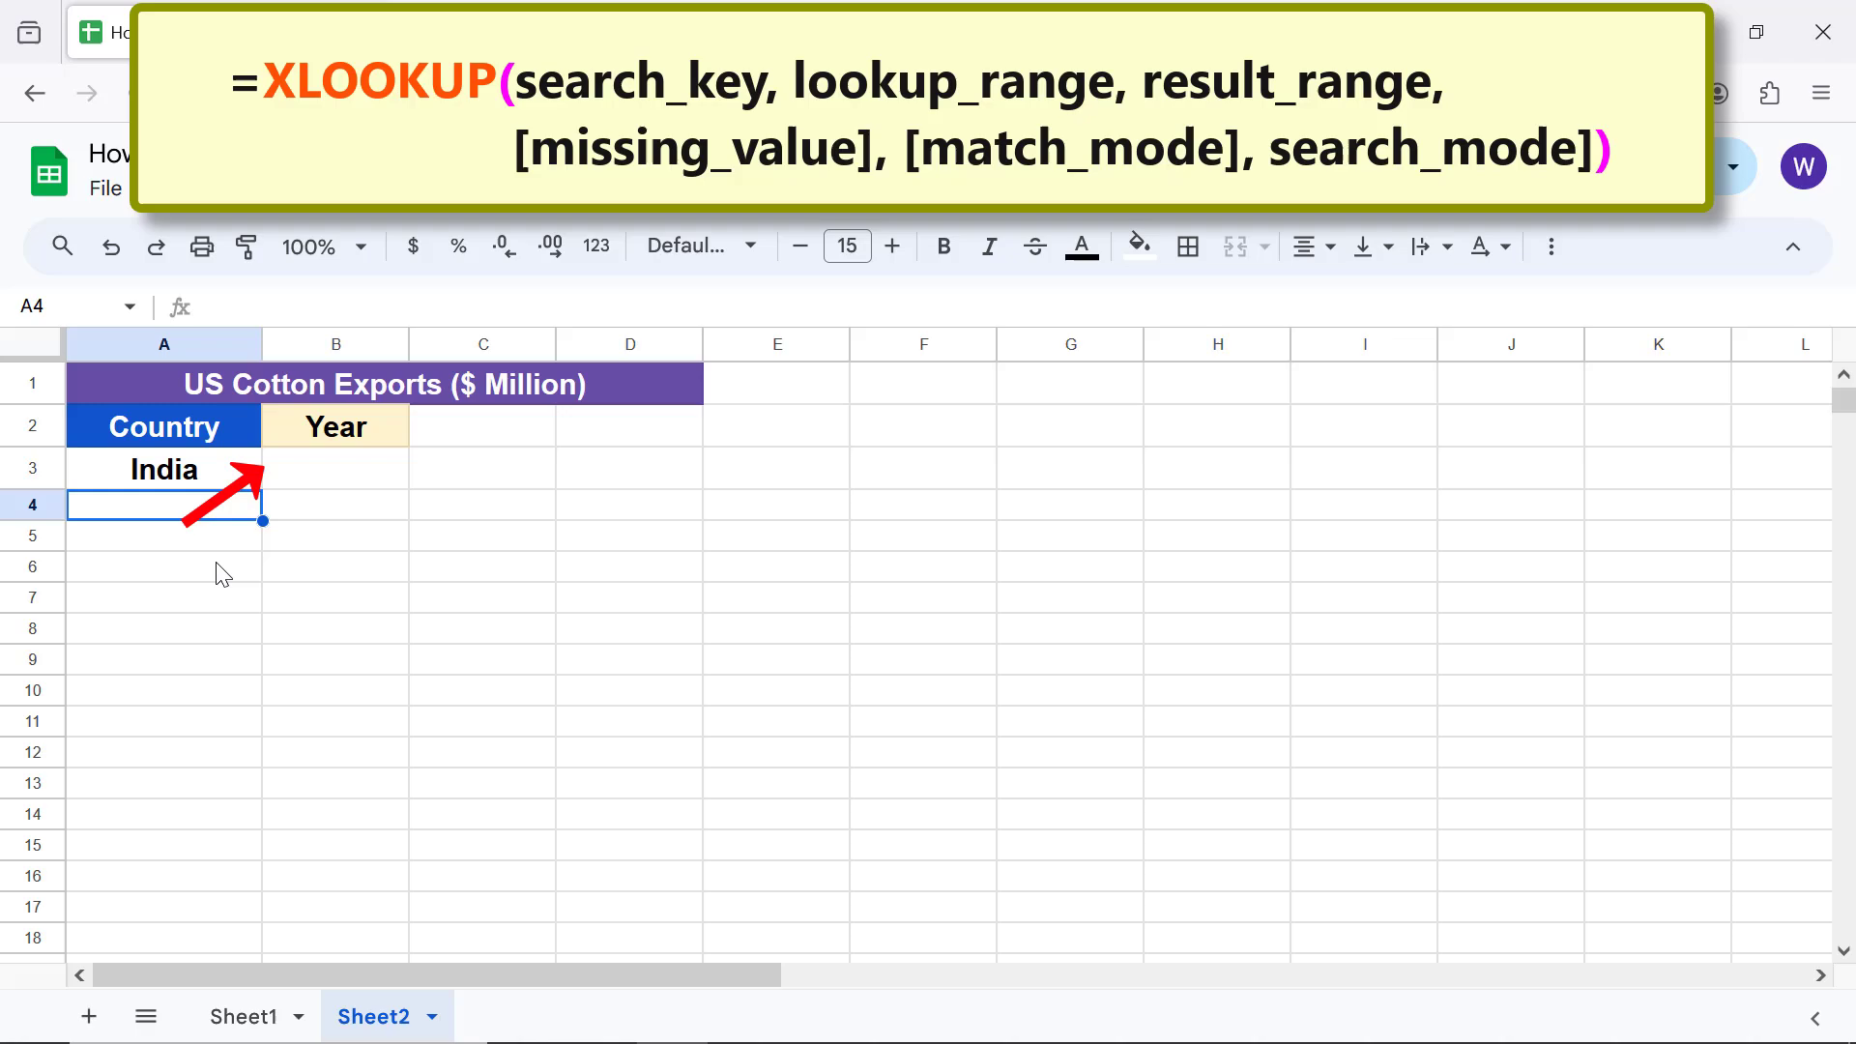
mouse_move(337, 486)
type("2021")
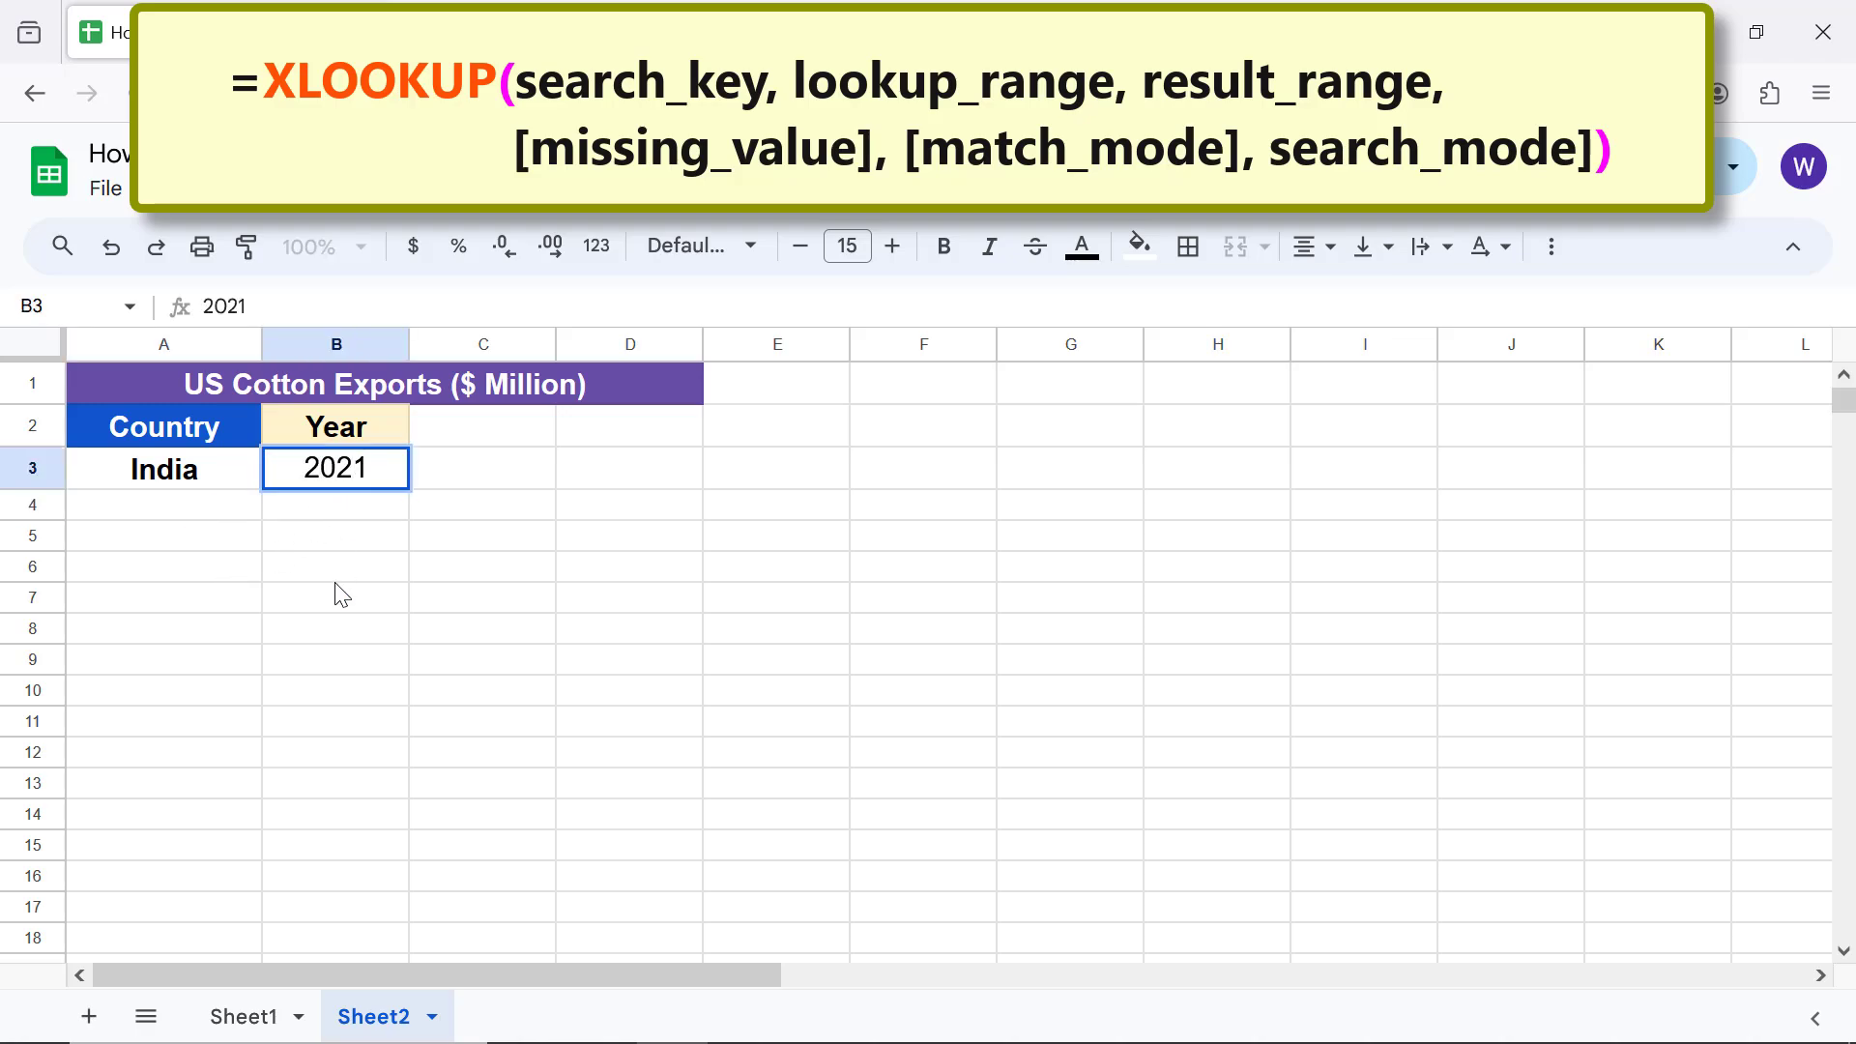
left_click(336, 506)
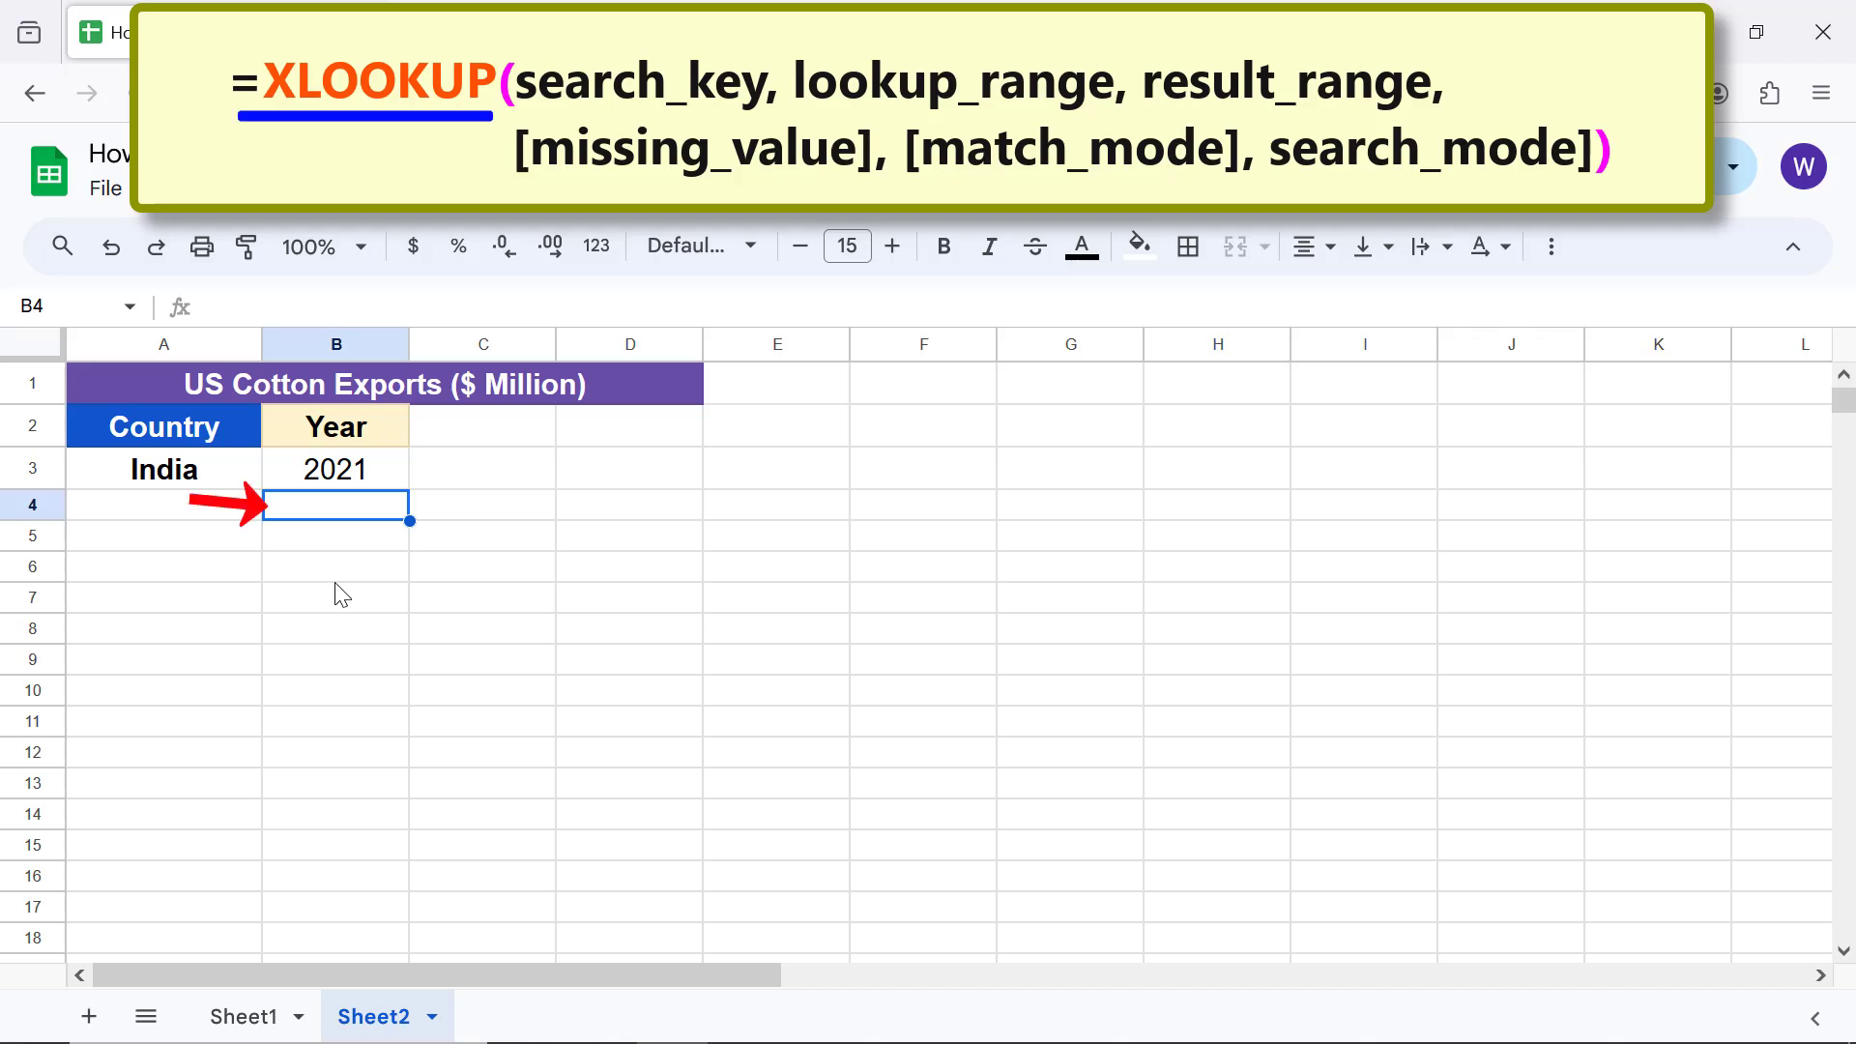
- Start an XLOOKUP in B4 using India in A3 as the lookup value
type("=")
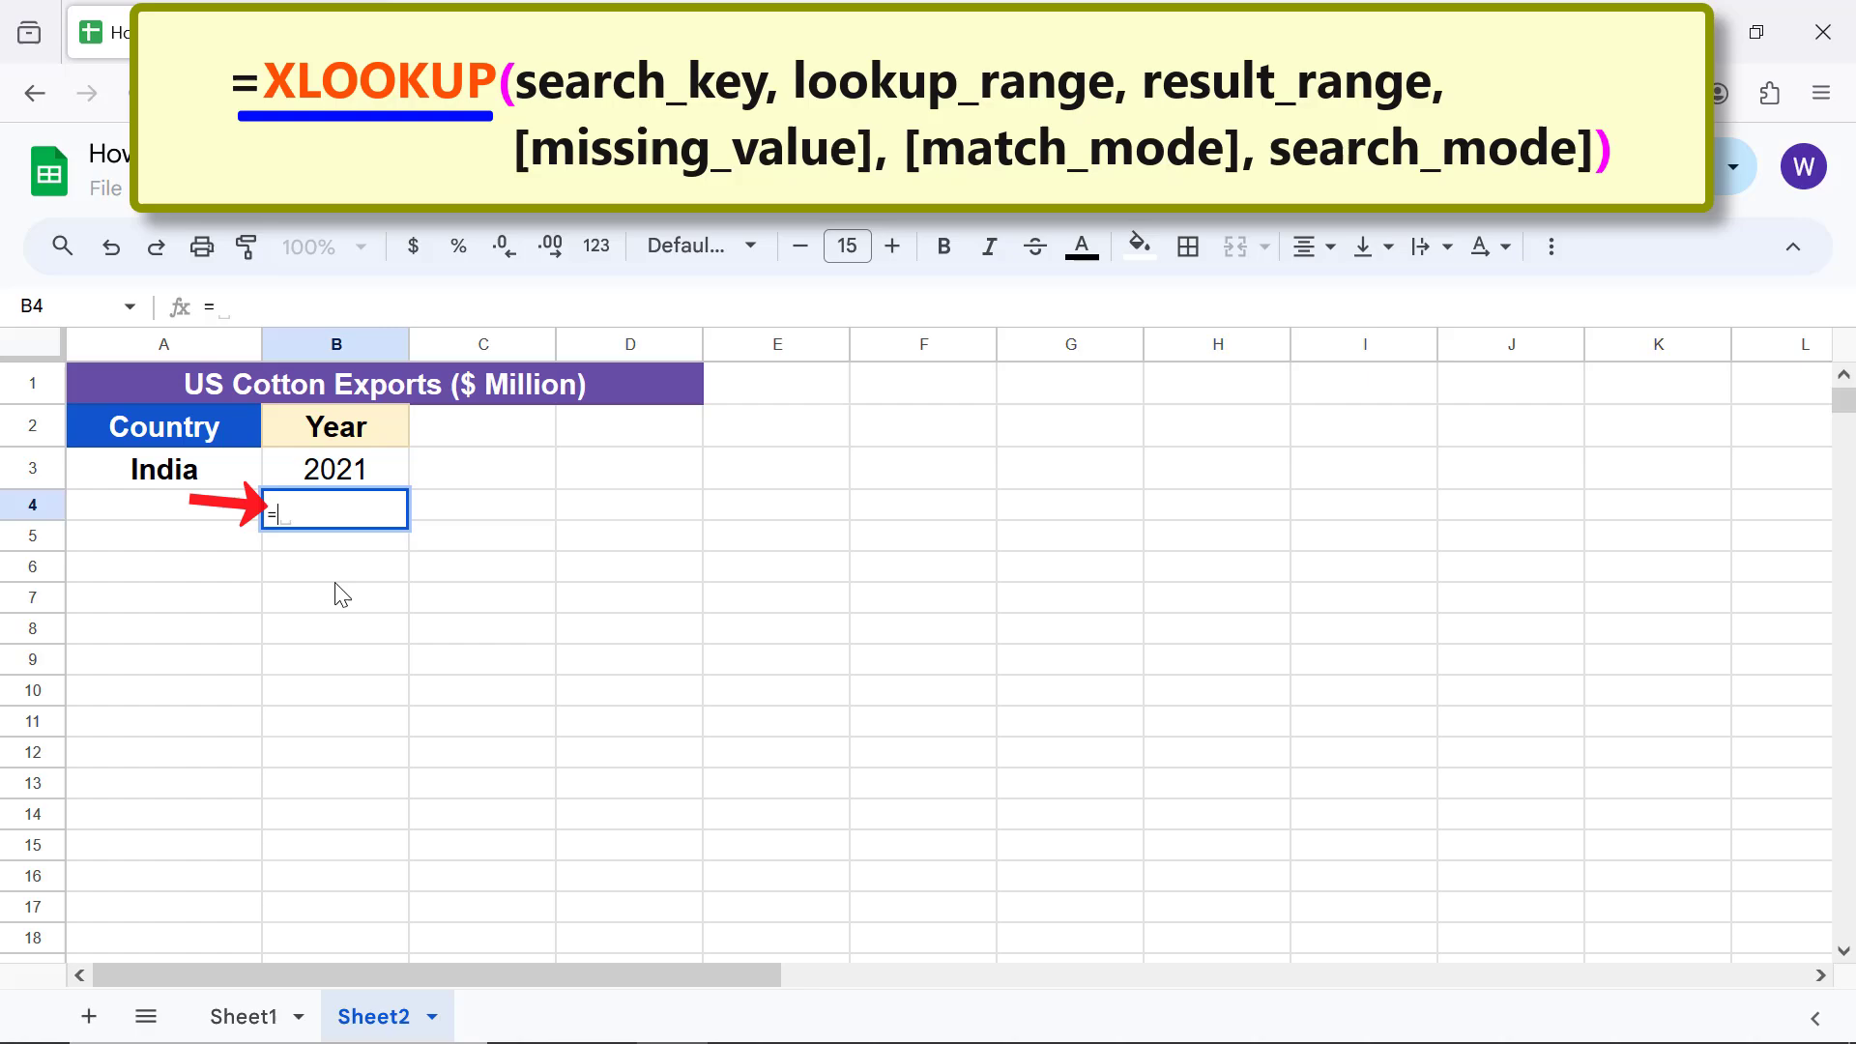
type("xl")
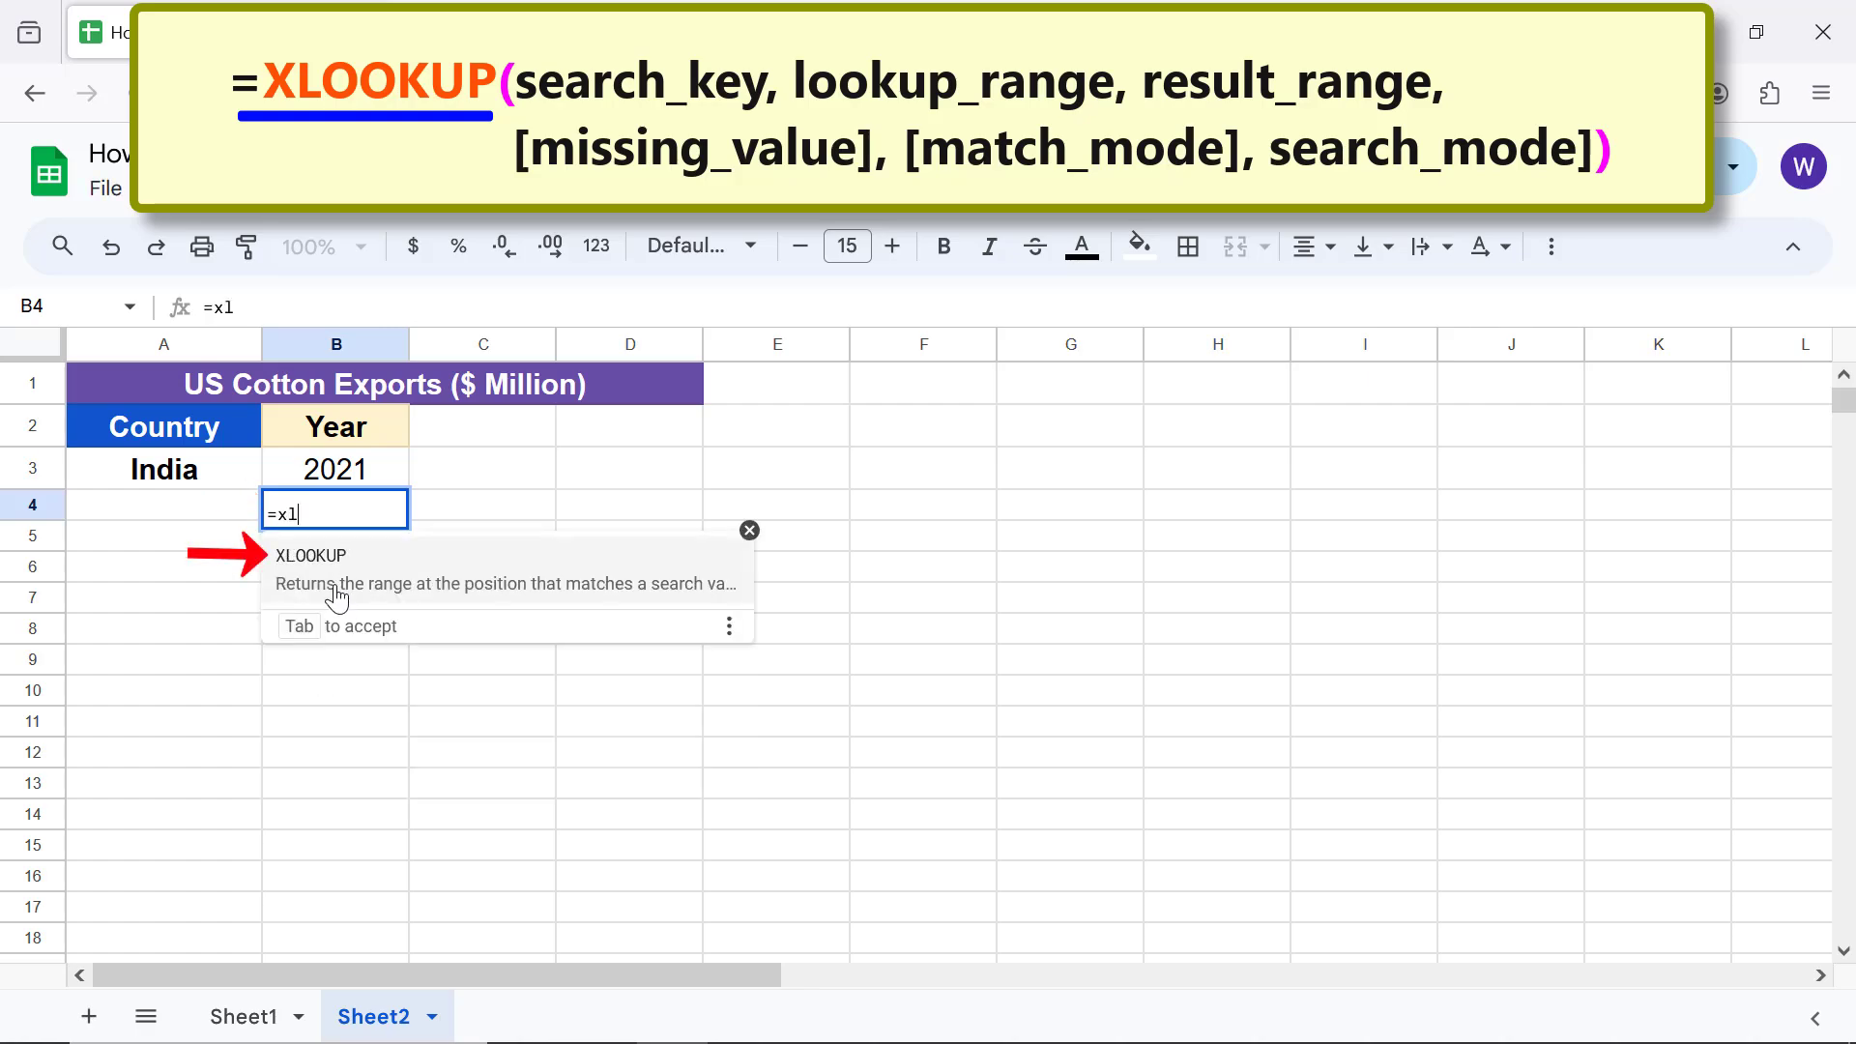
key("Tab")
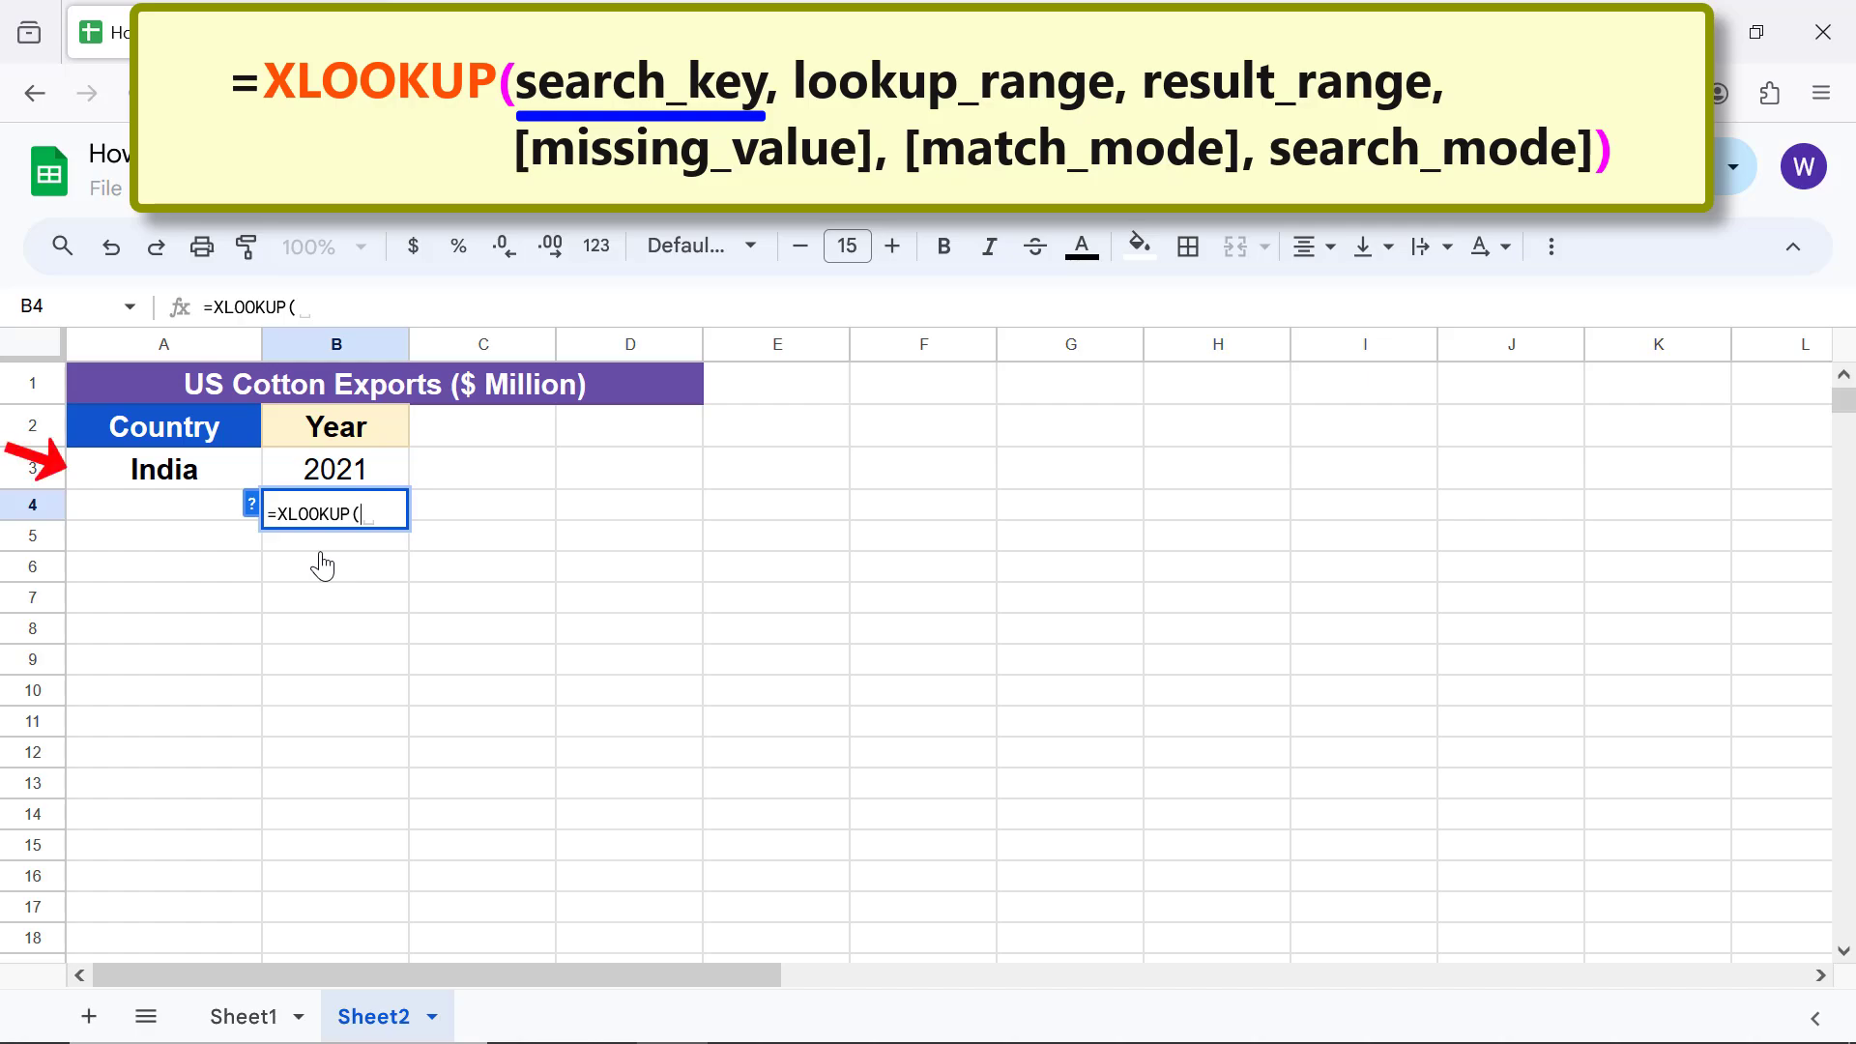
mouse_move(207, 480)
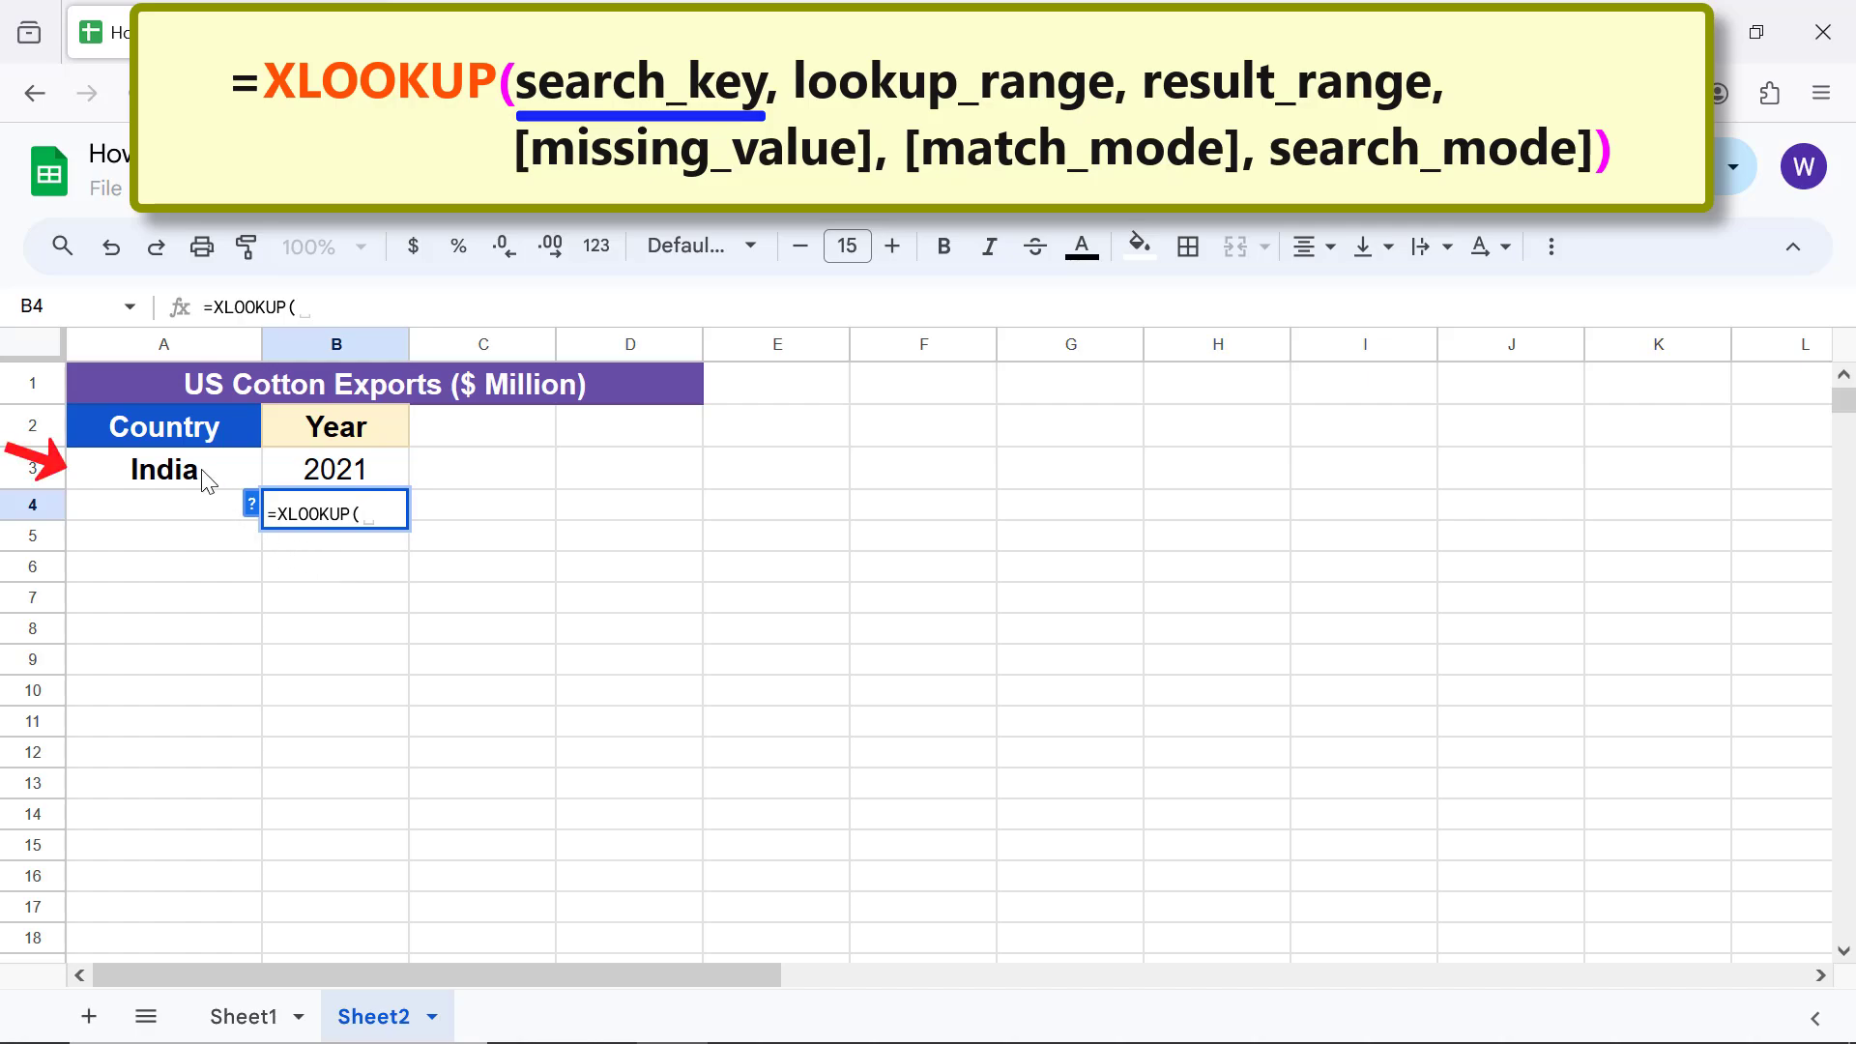
left_click(163, 469)
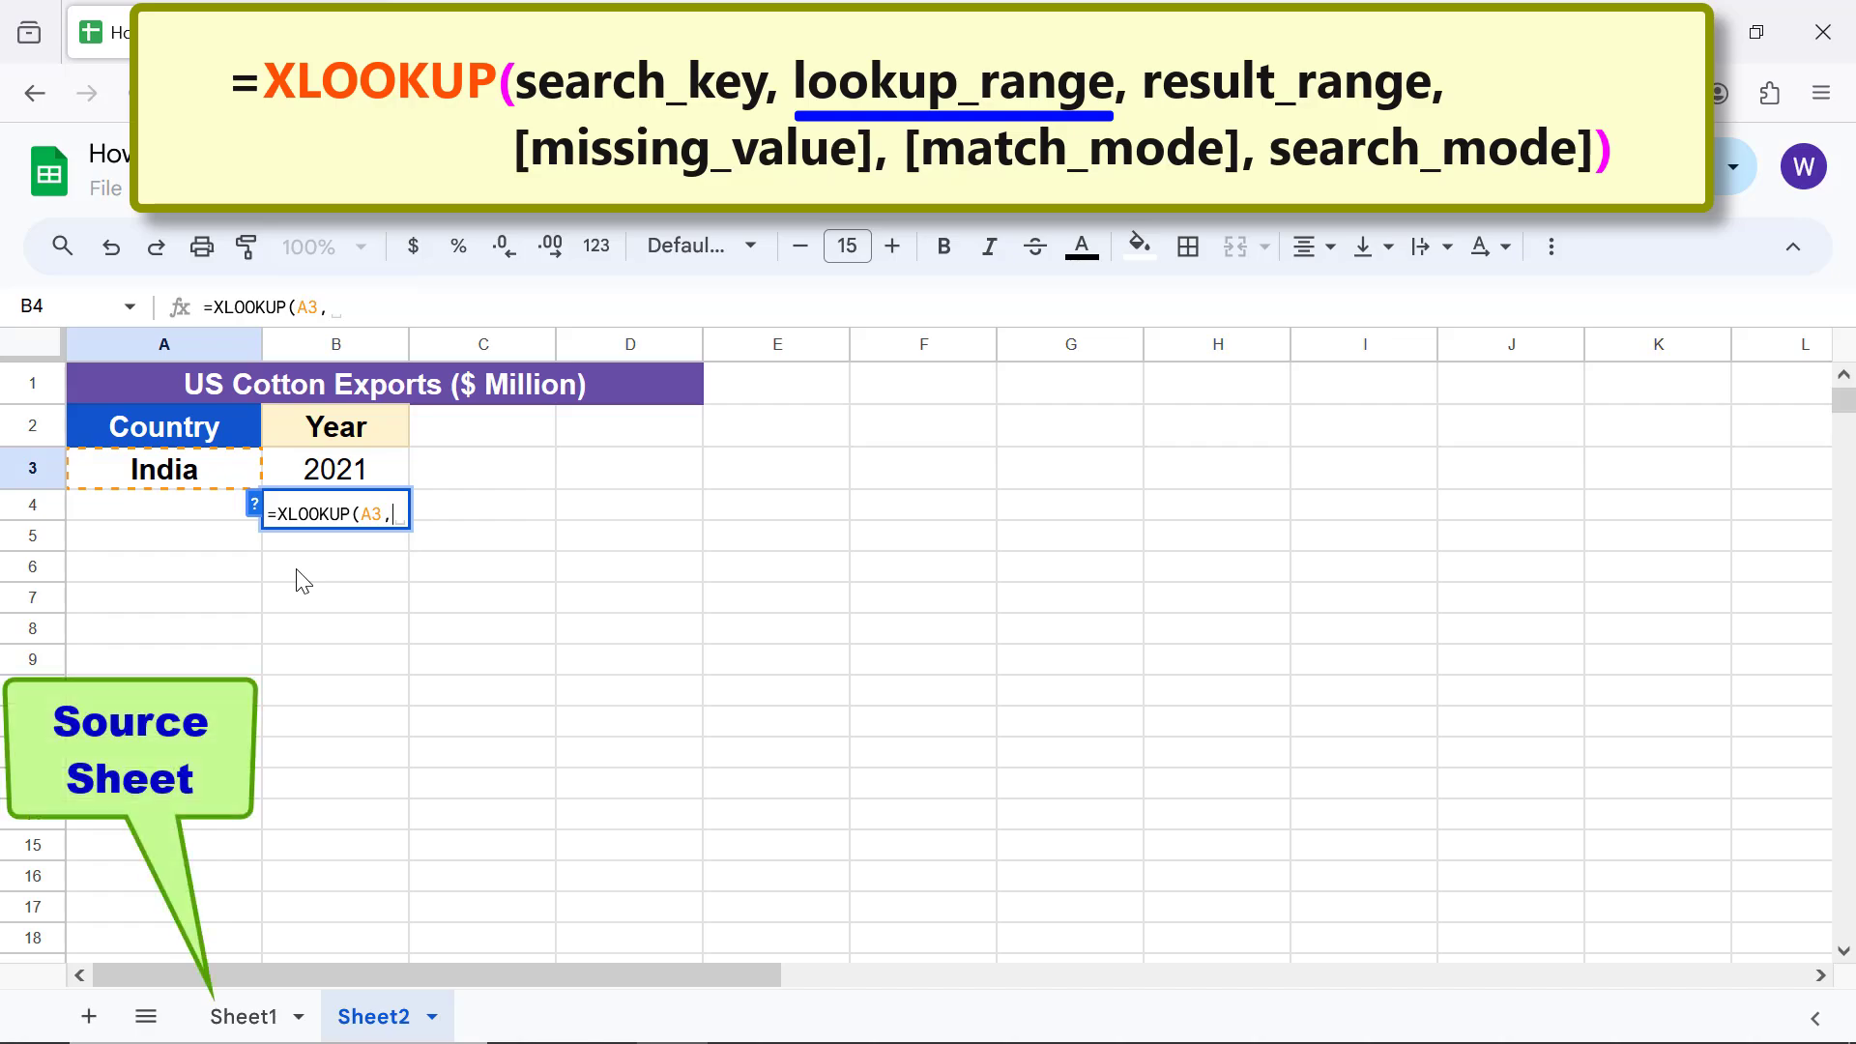
mouse_move(231, 1016)
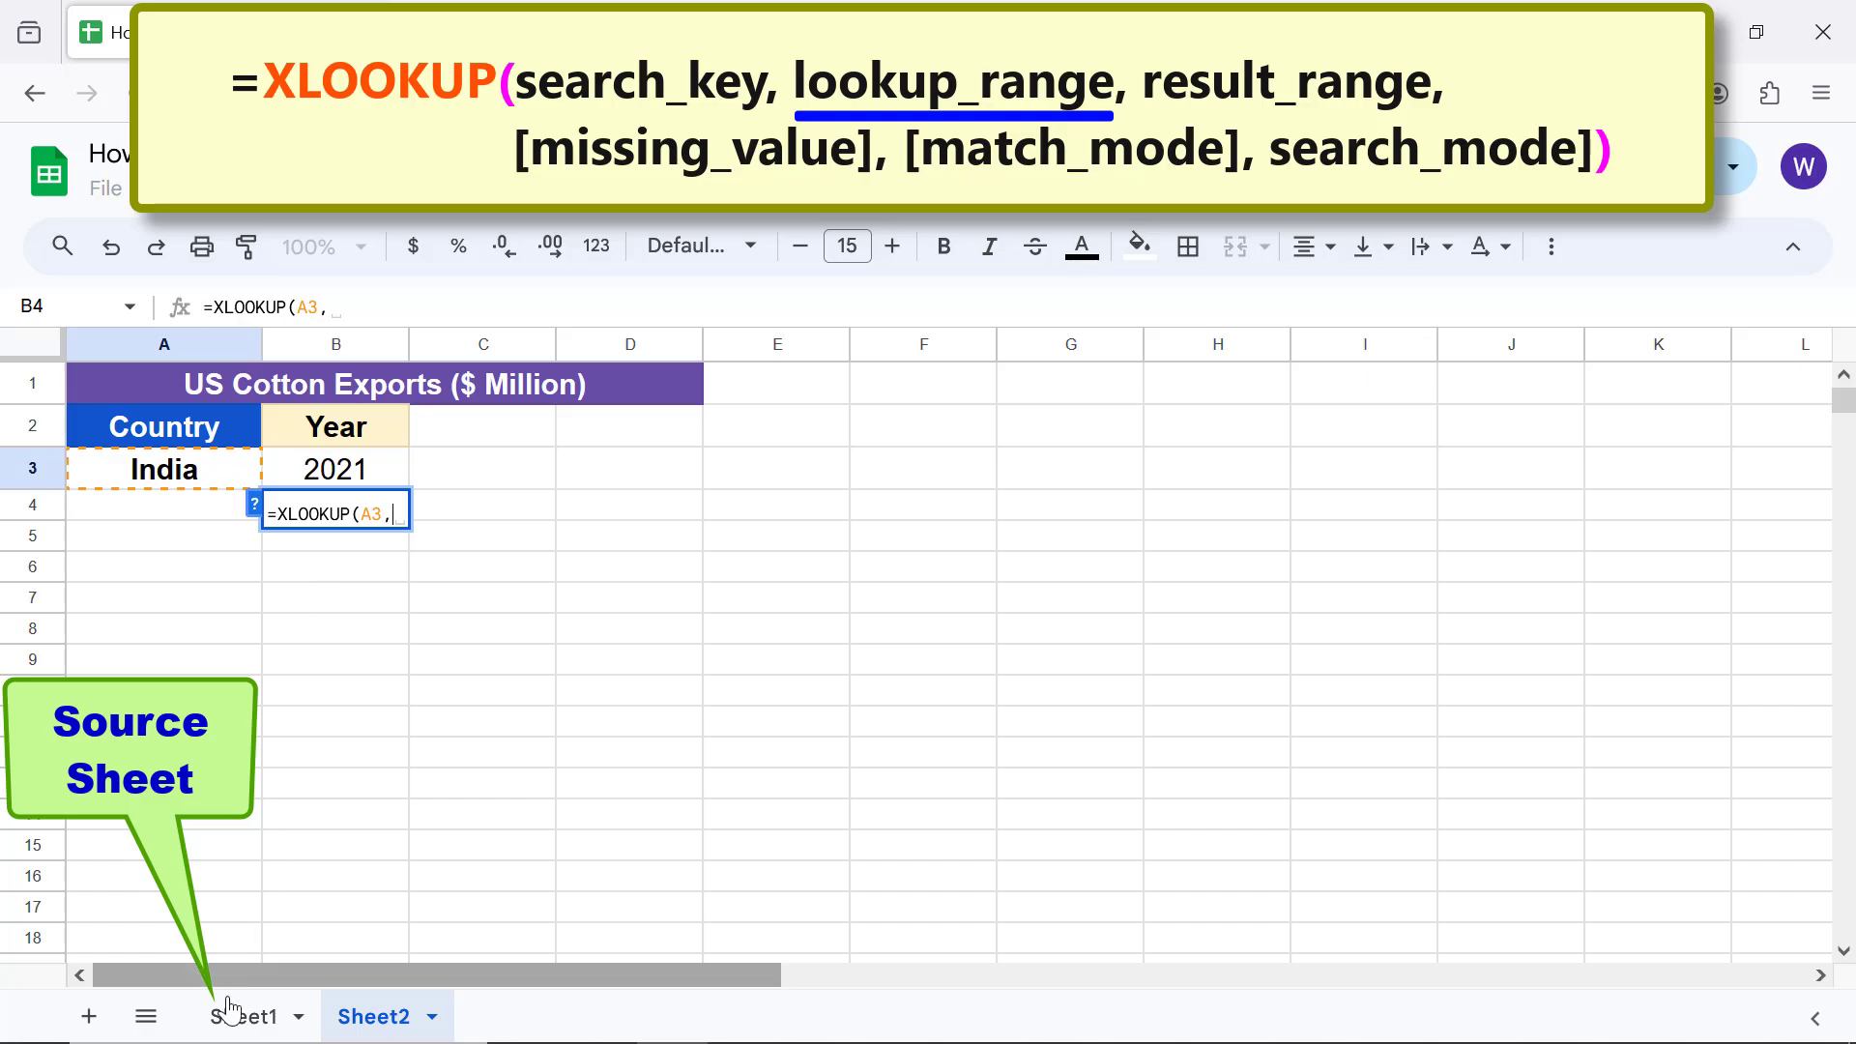
- Use Sheet1 ranges A5:A9 and B5:B9 to return India's 2021 value, 211.32
left_click(243, 1017)
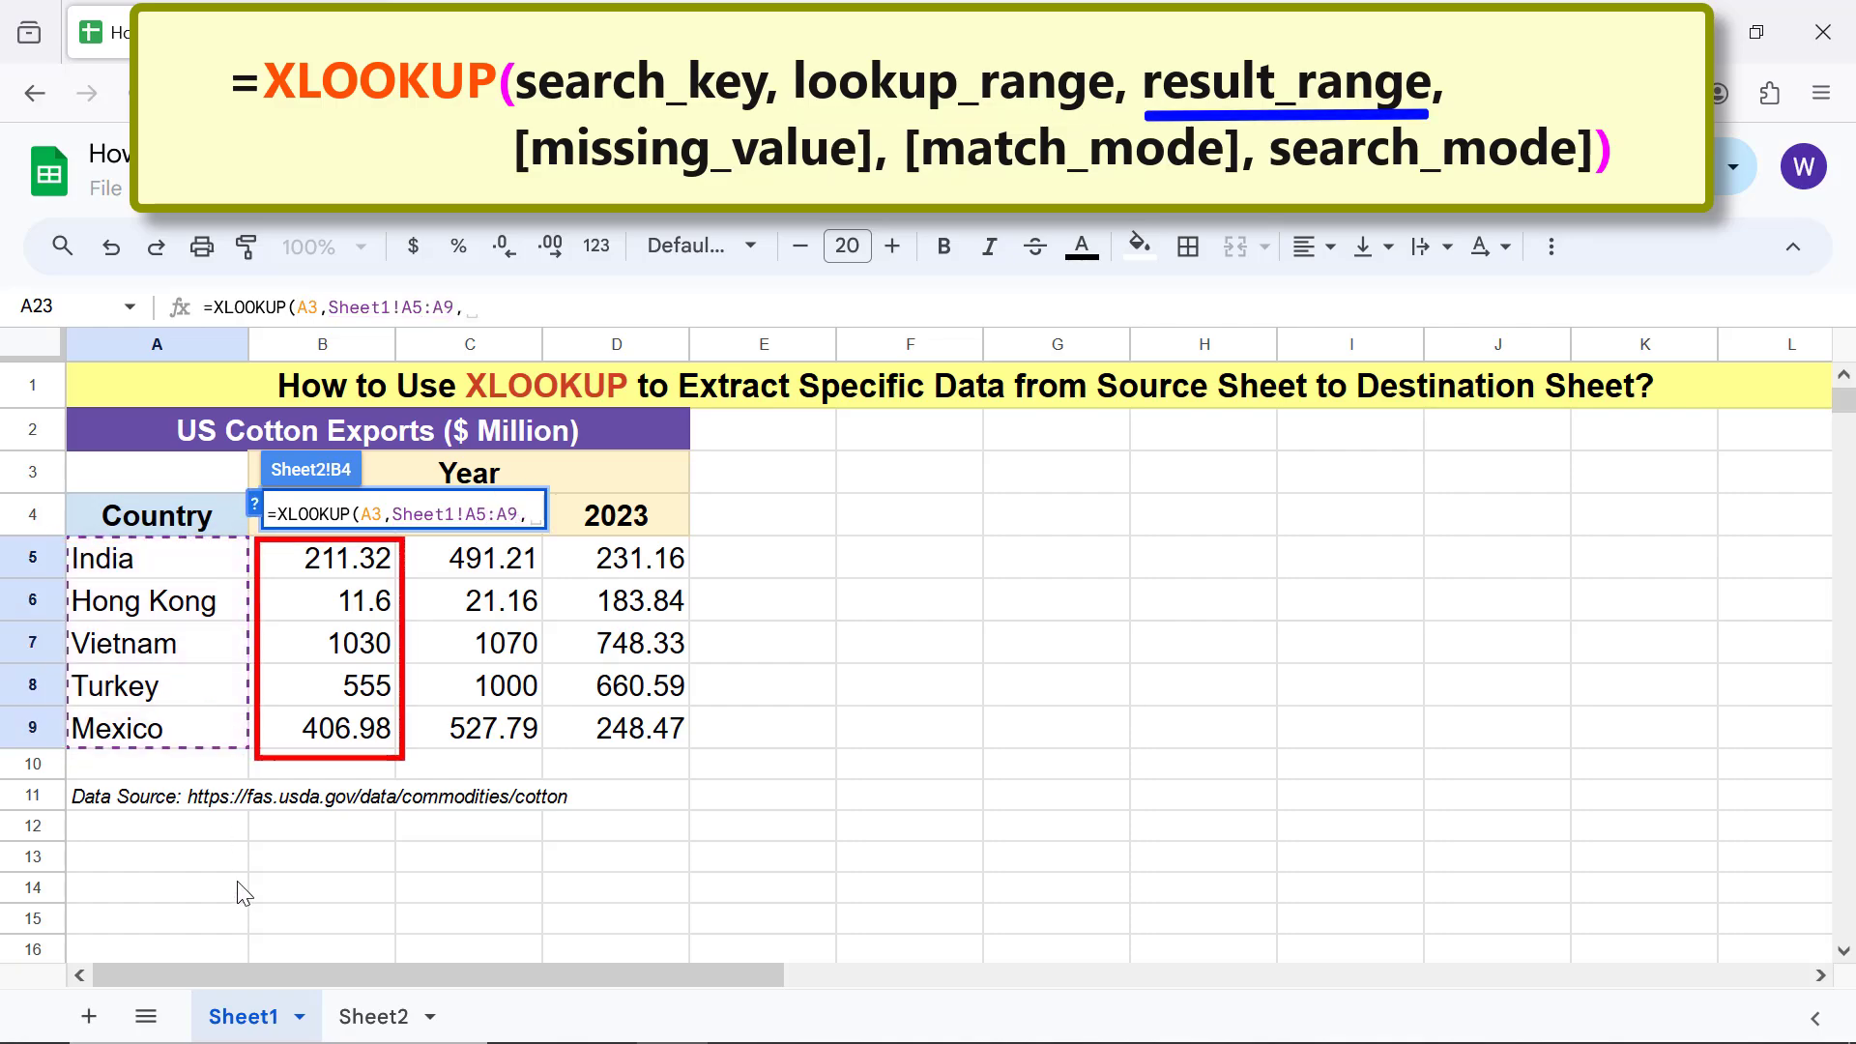
type(",")
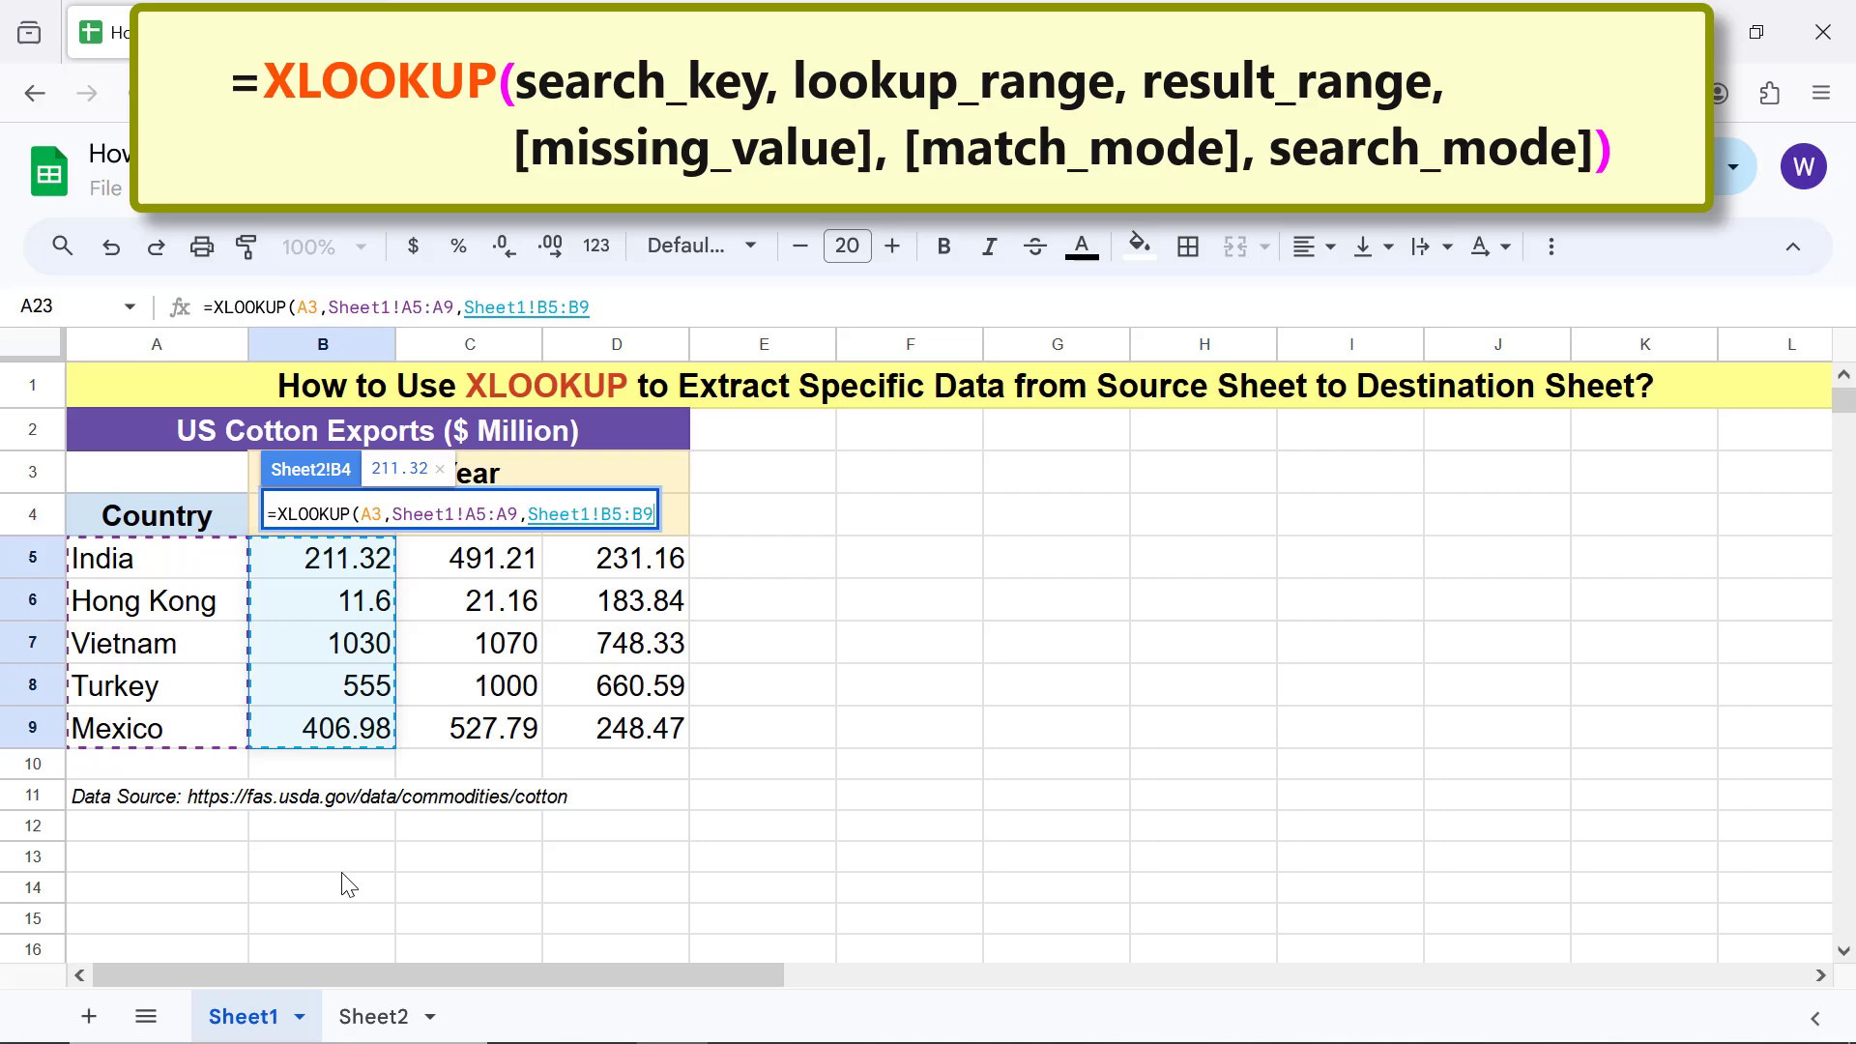
type(")")
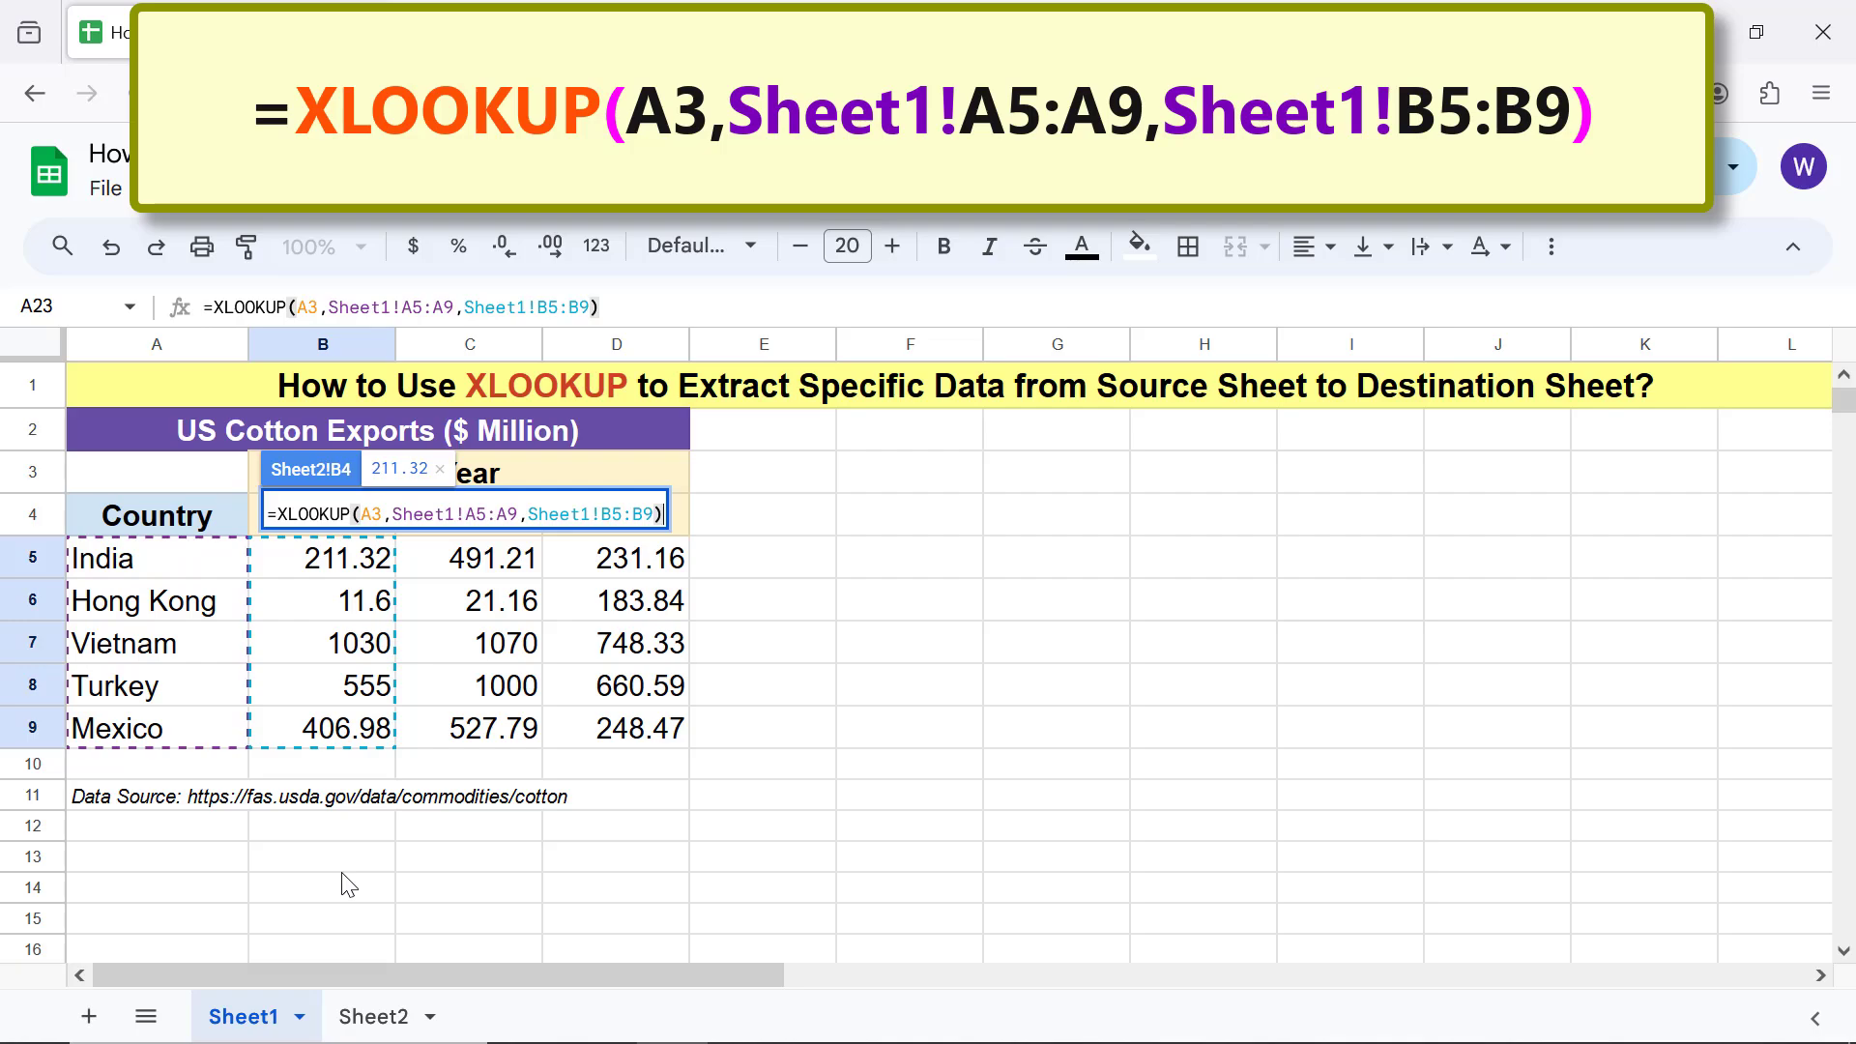
left_click(371, 1016)
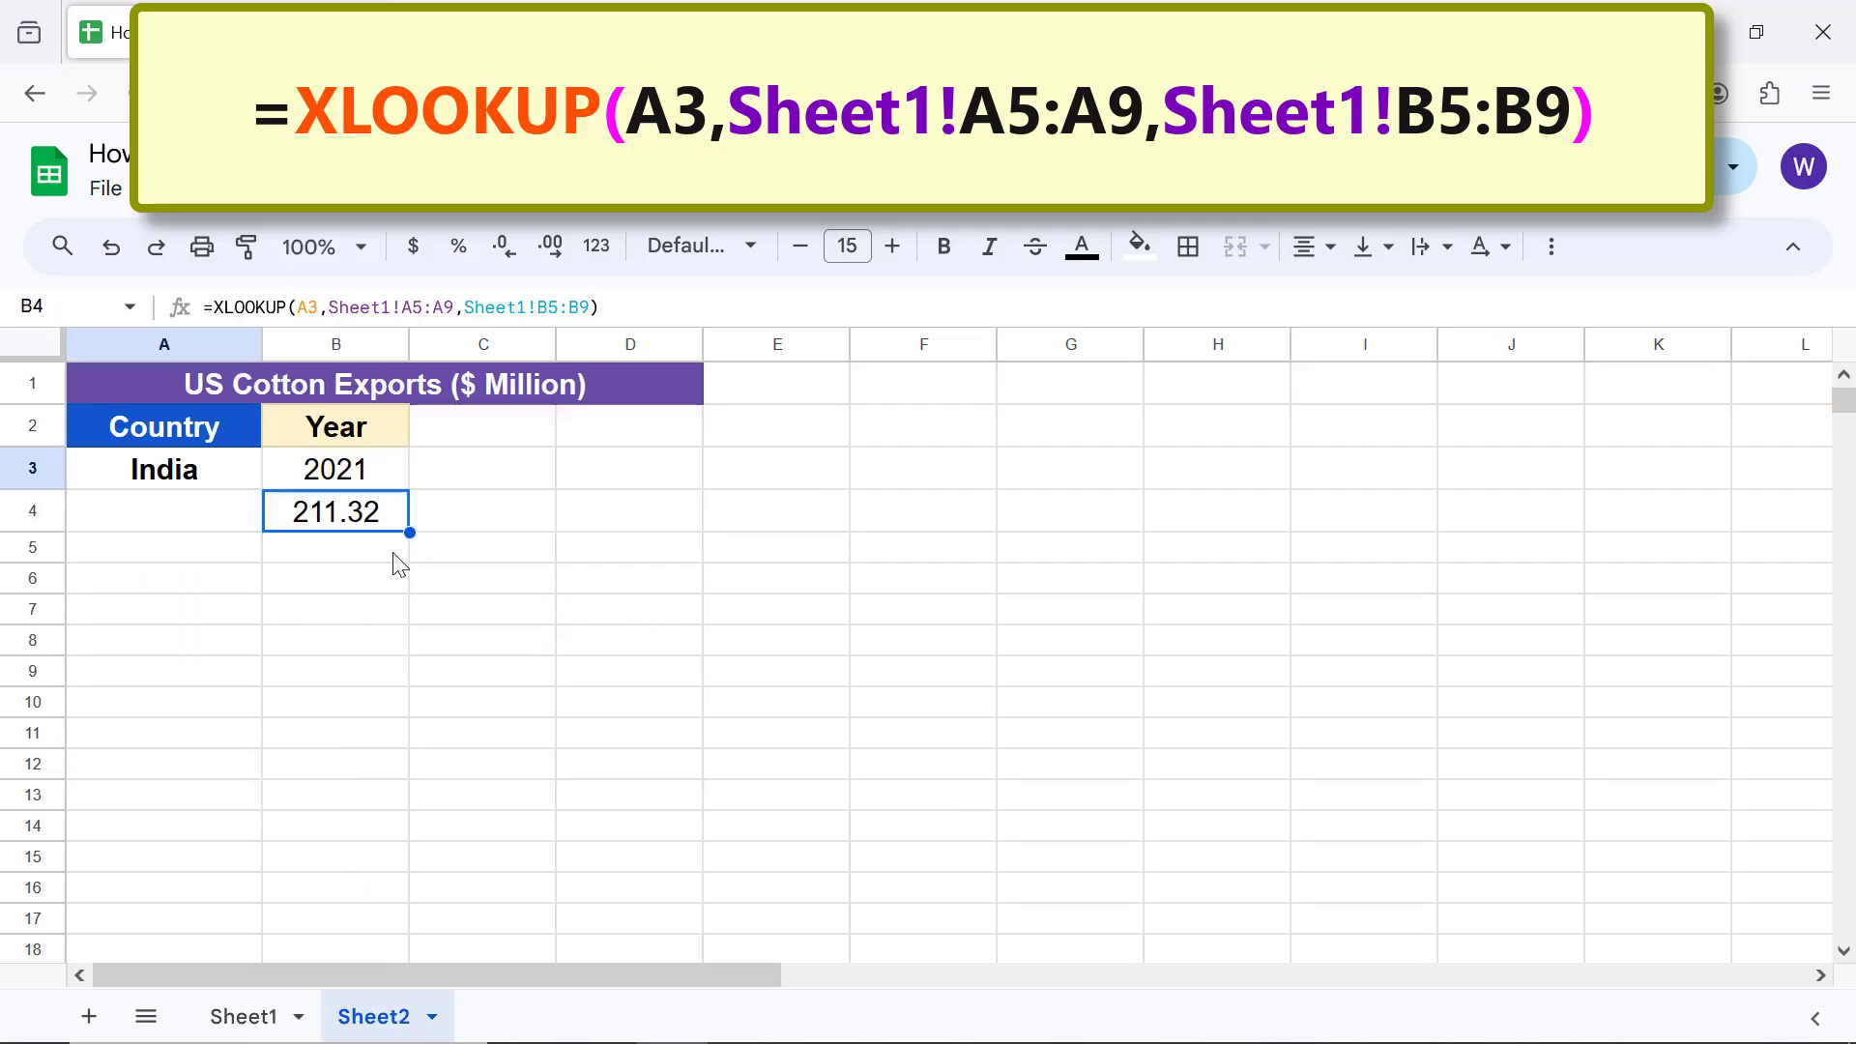
- Enter 2021 and 2022 side by side in row 5 and start a formula in B6
left_click(336, 547)
type("2021")
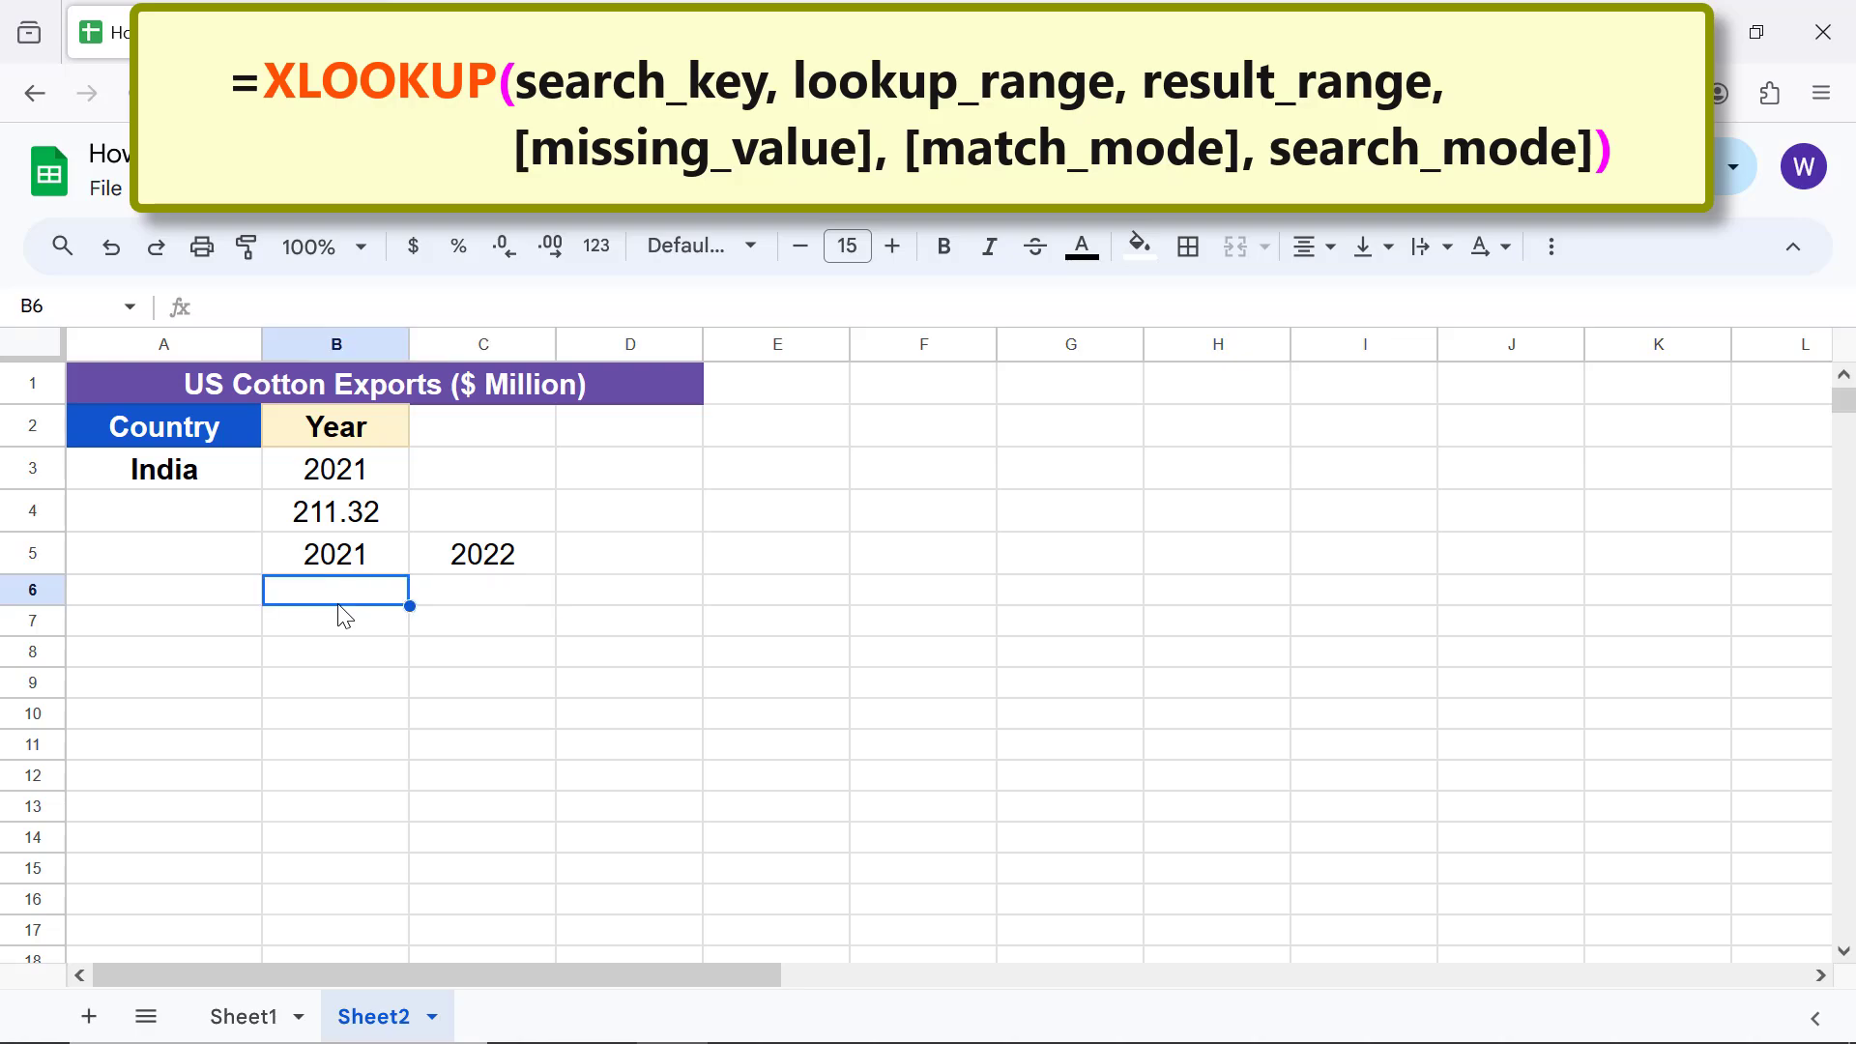
type("=")
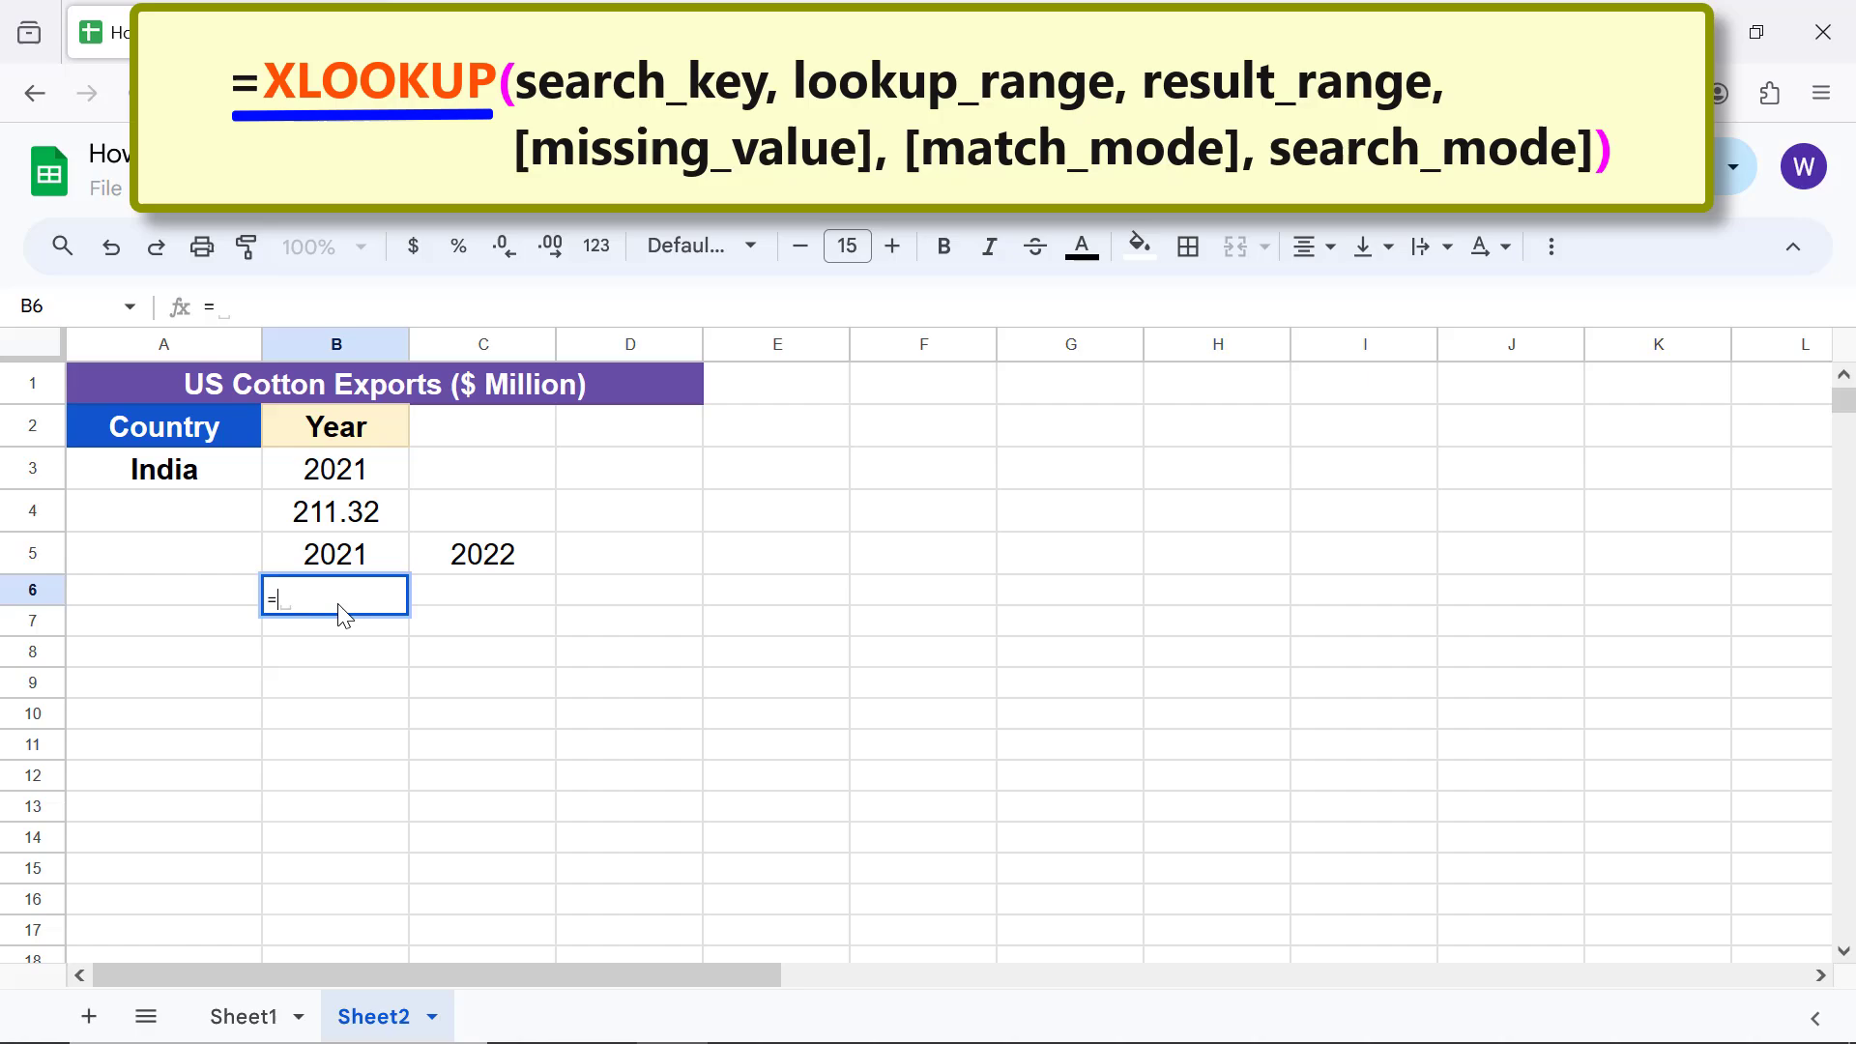
- In B6, enter =XLOOKUP(A3,Sheet1!A5:A9,Sheet1!B5:C9), showing 211.32 and 491.21
type("=XLOOKUP(")
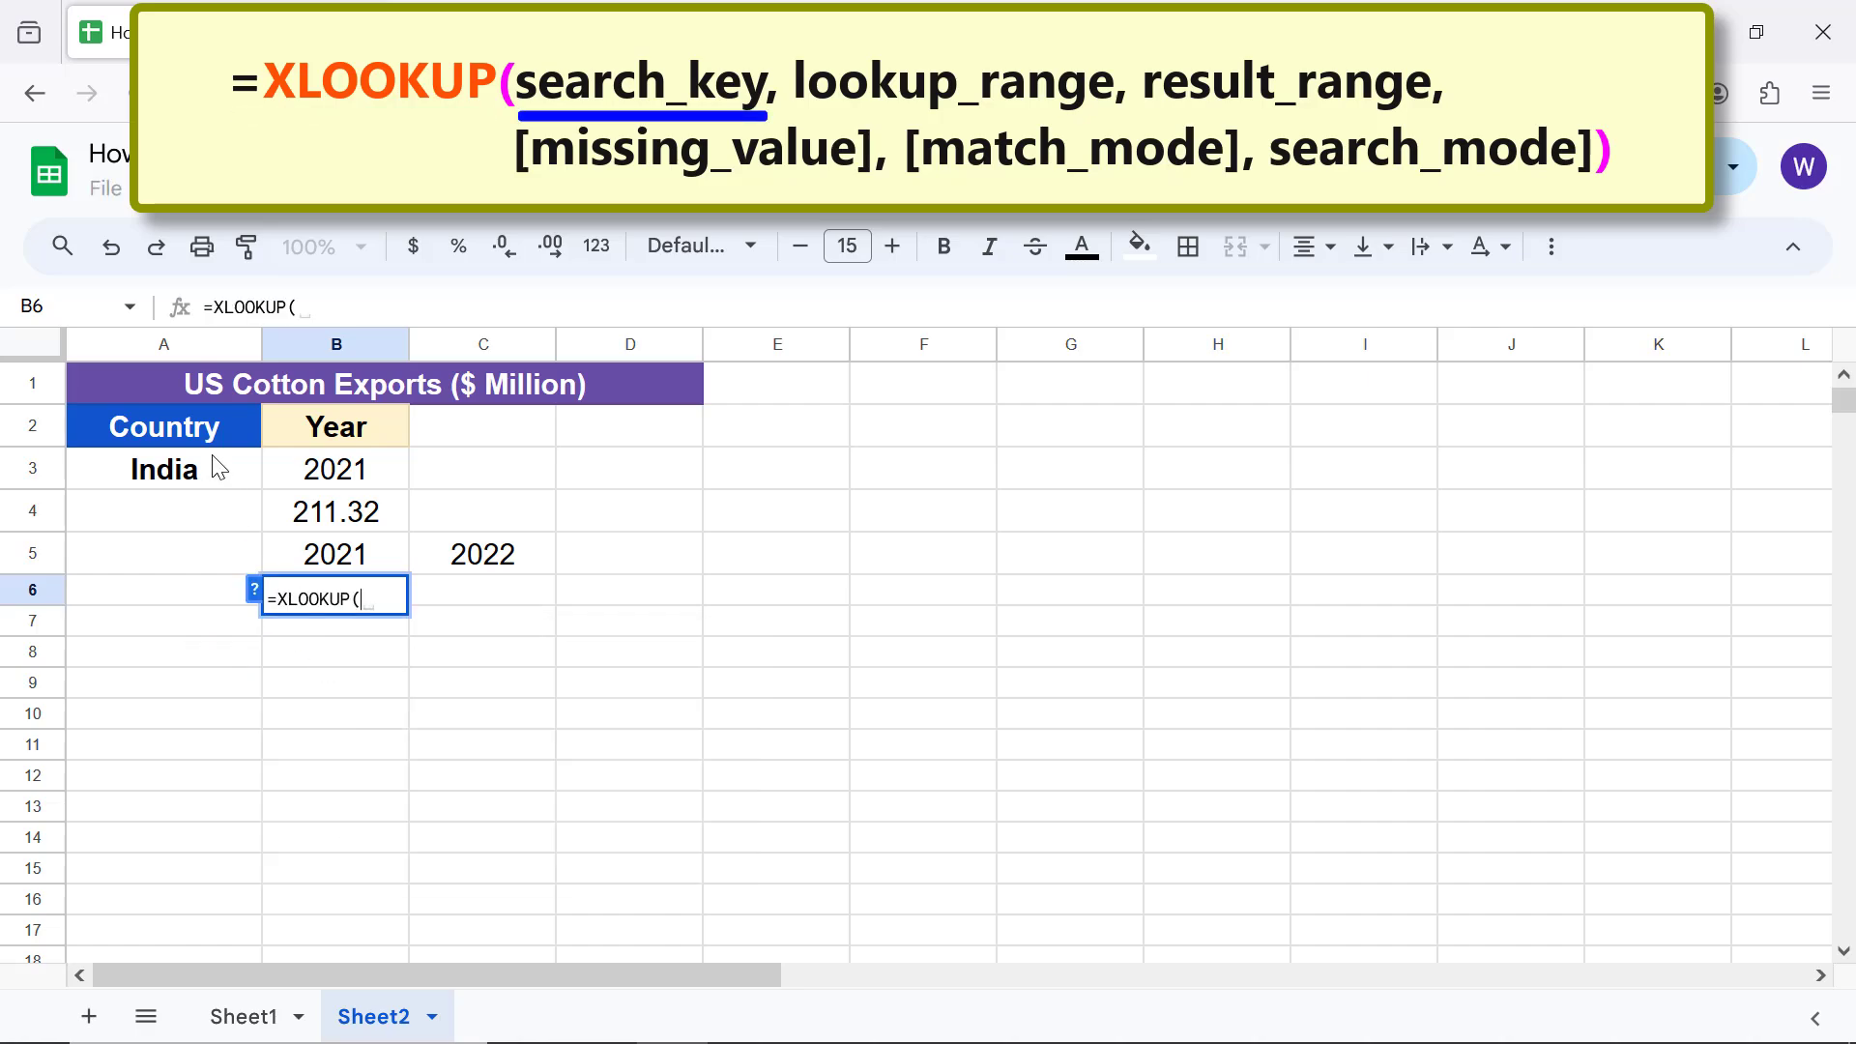
left_click(163, 469)
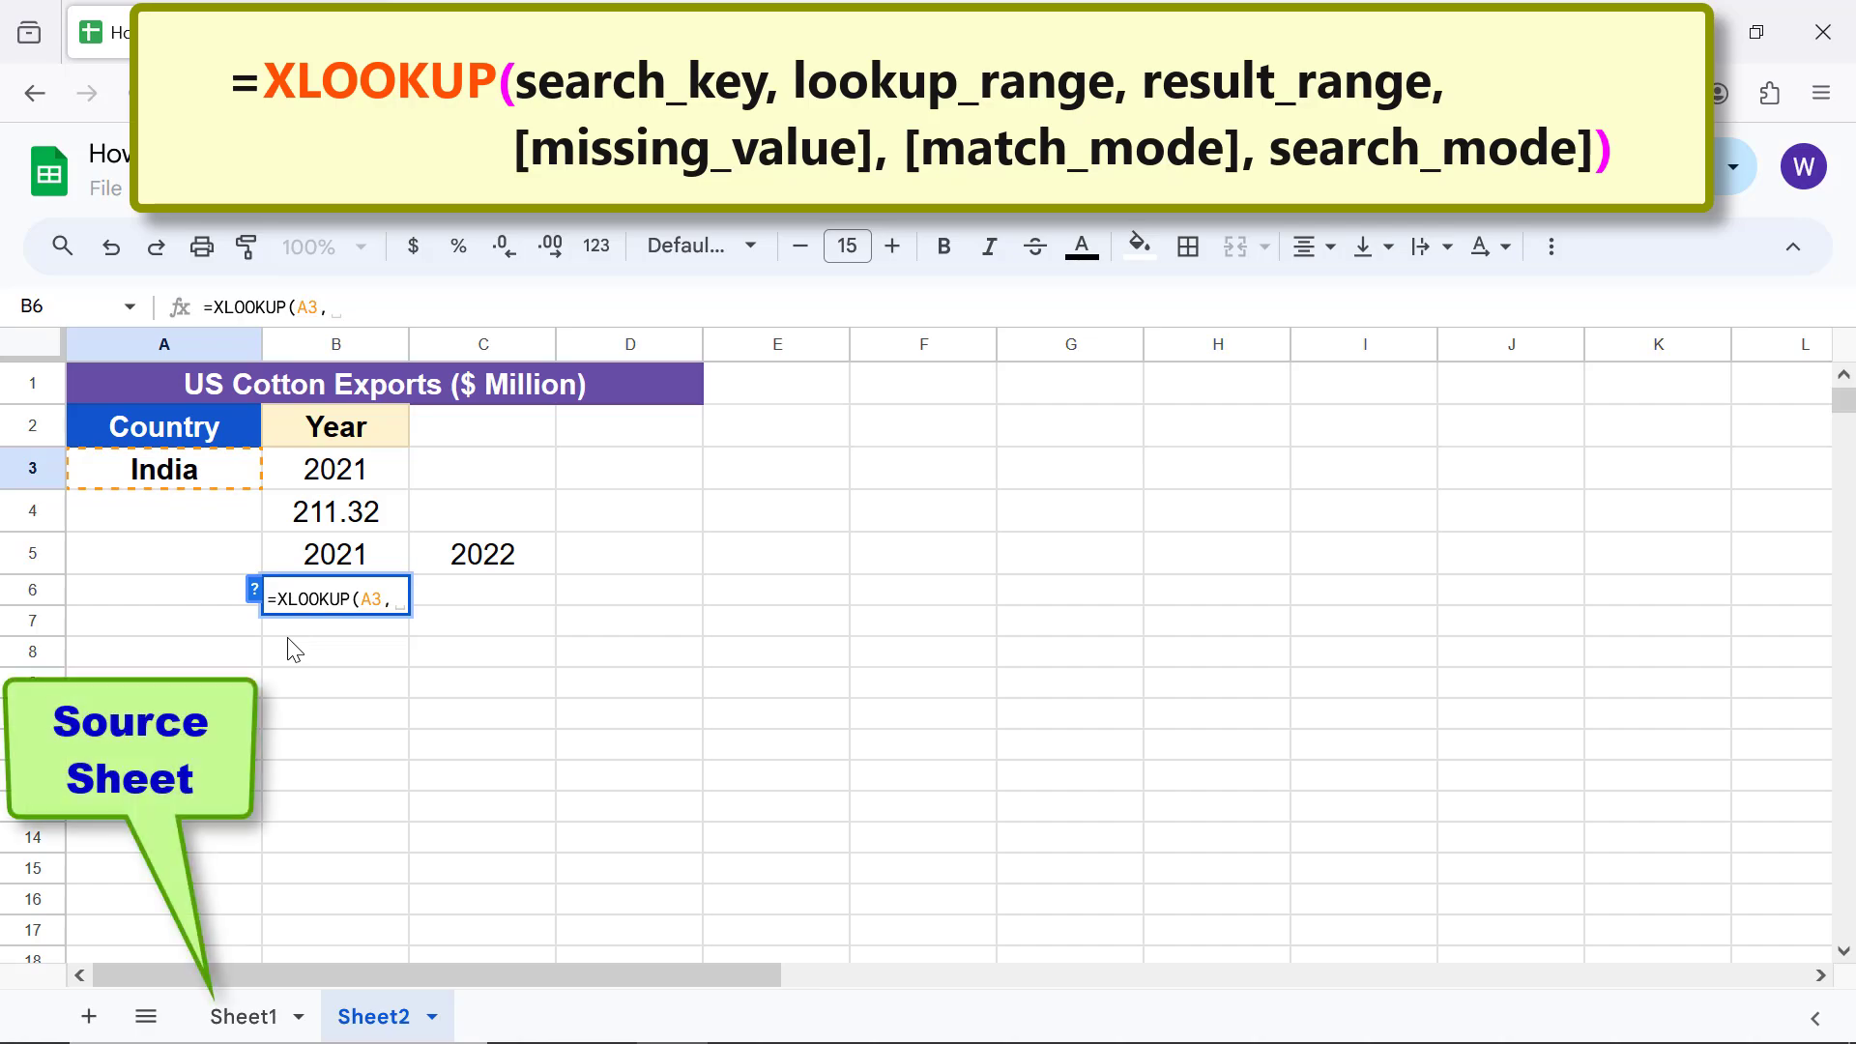
left_click(244, 1016)
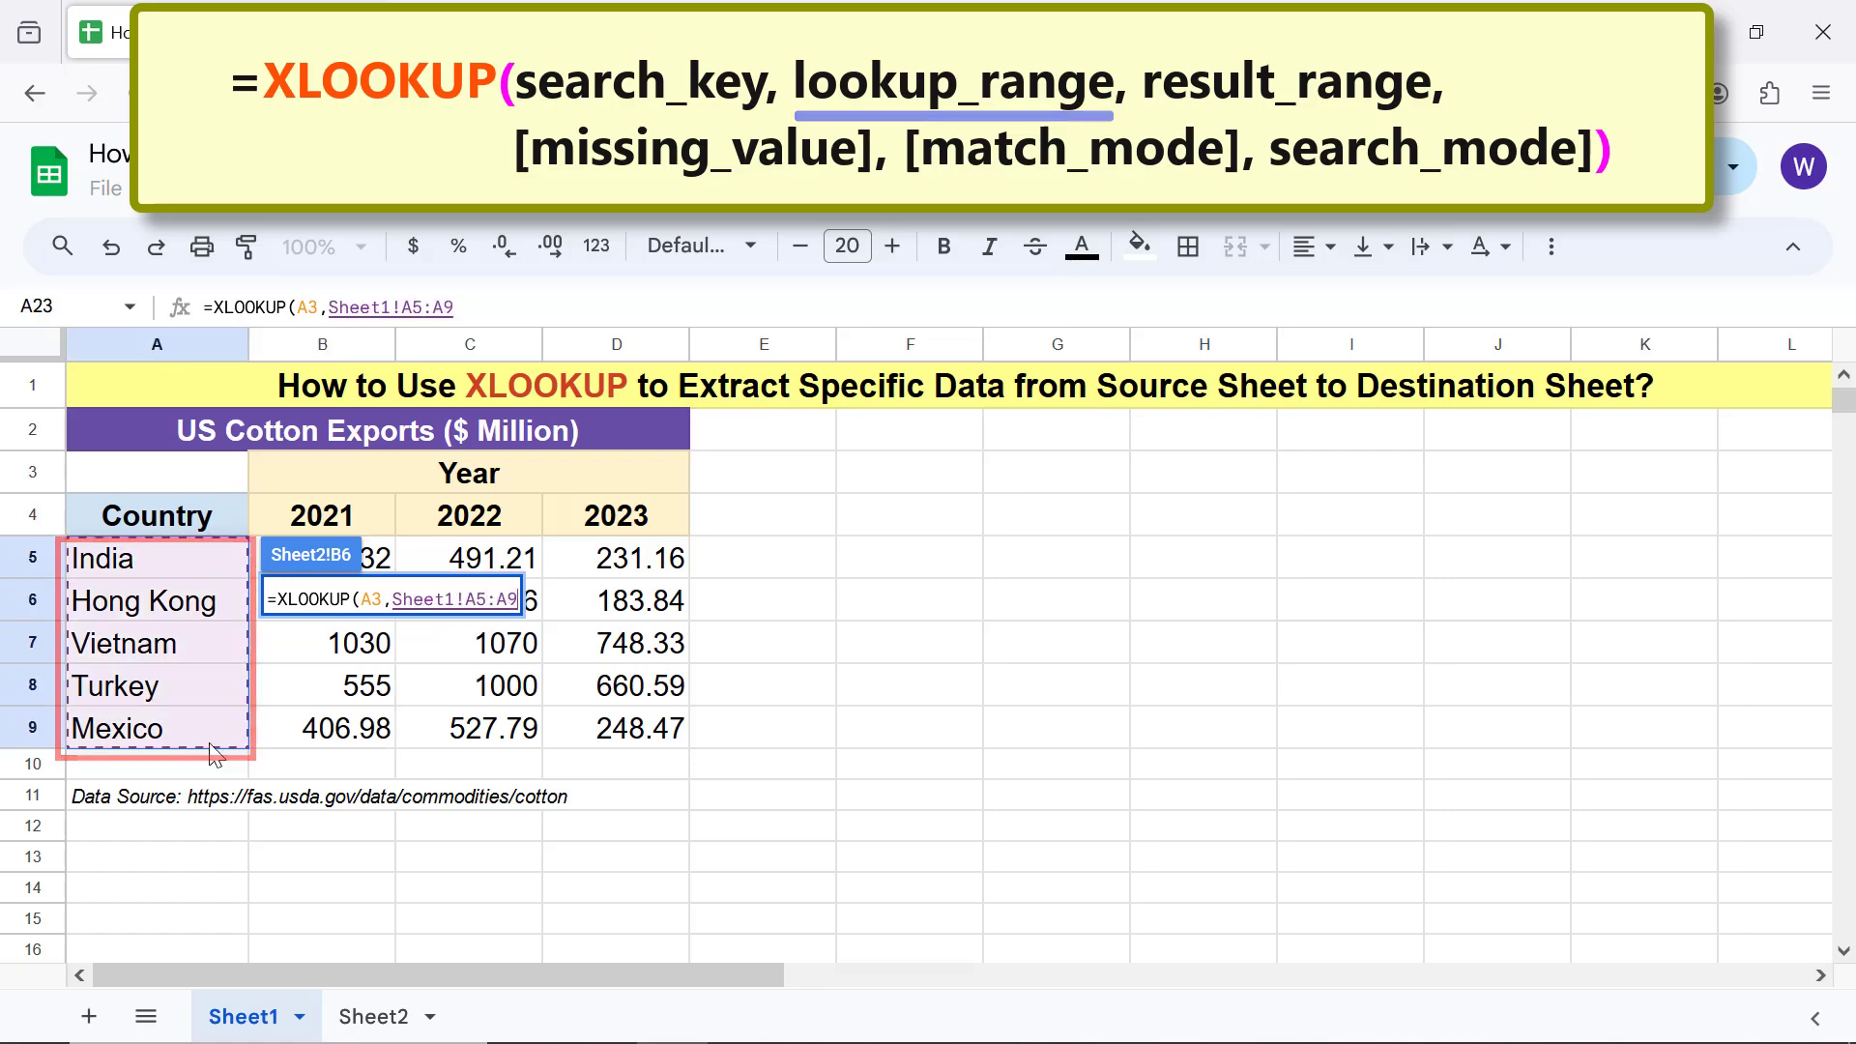
type(",Sheet1!B5:C9")
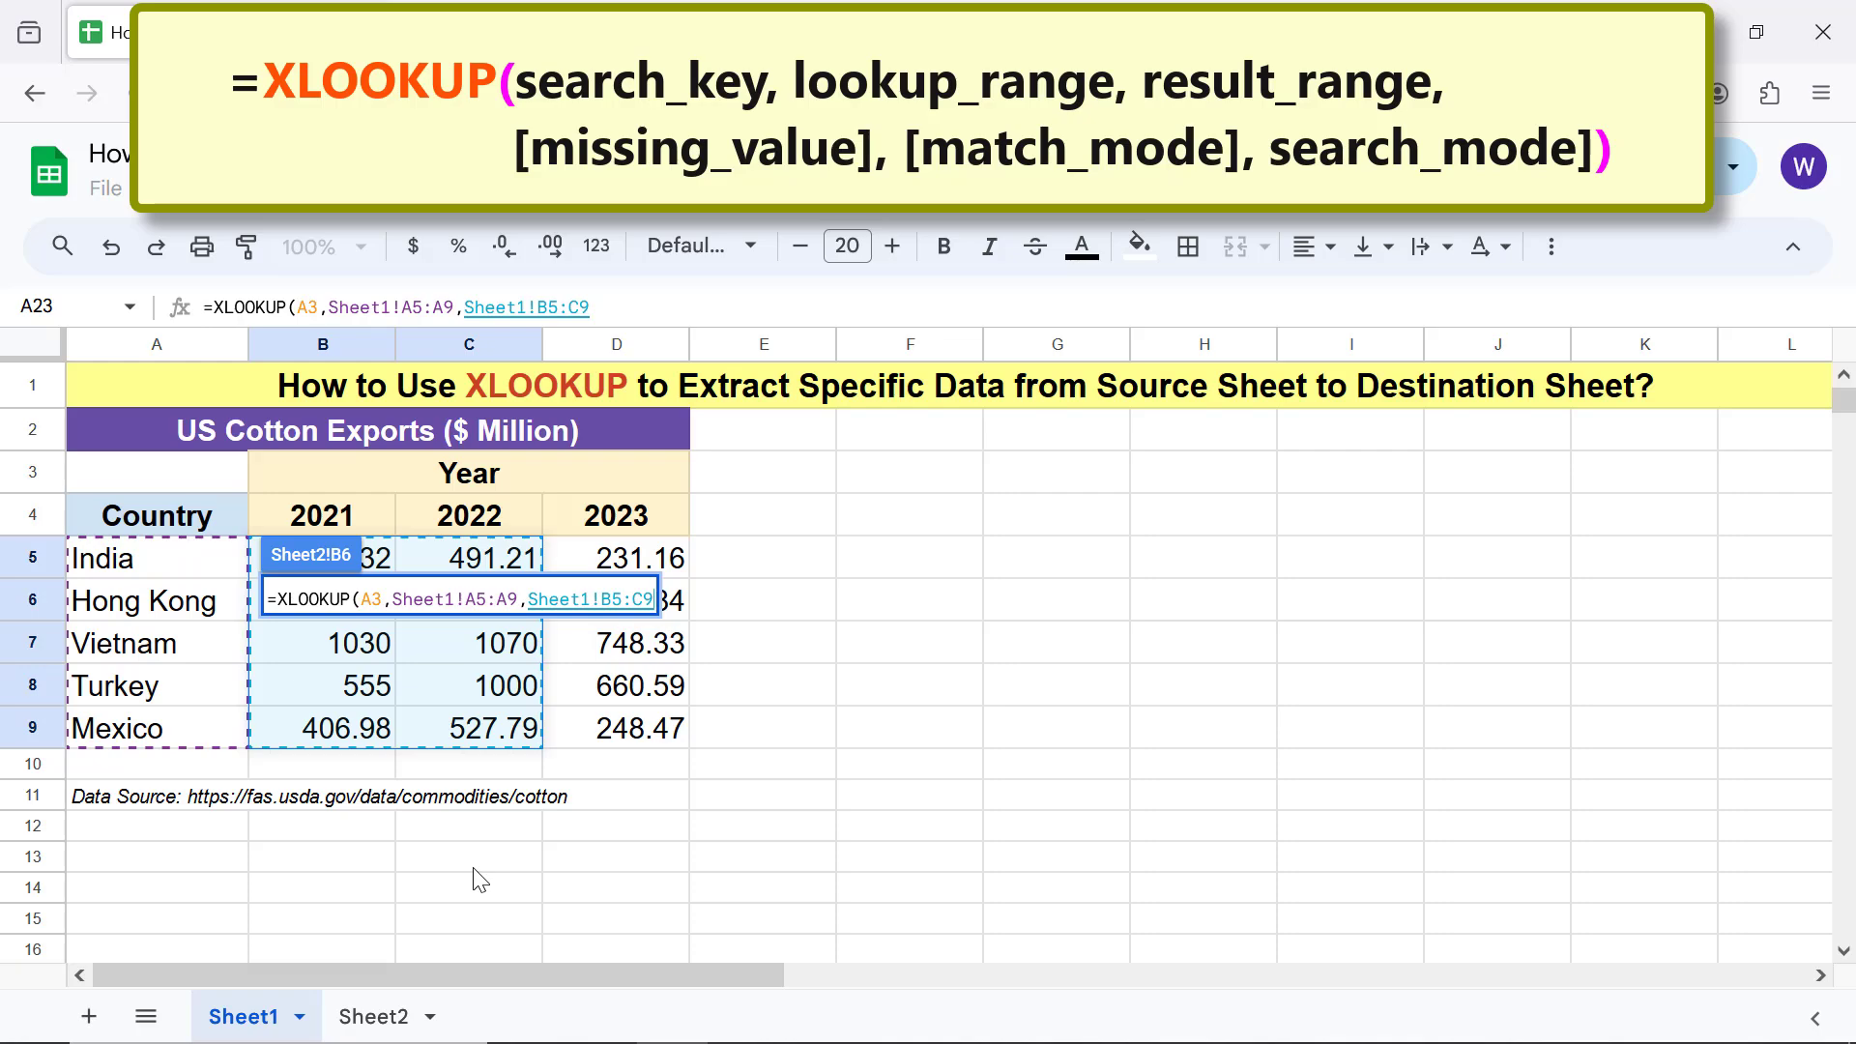
type(")")
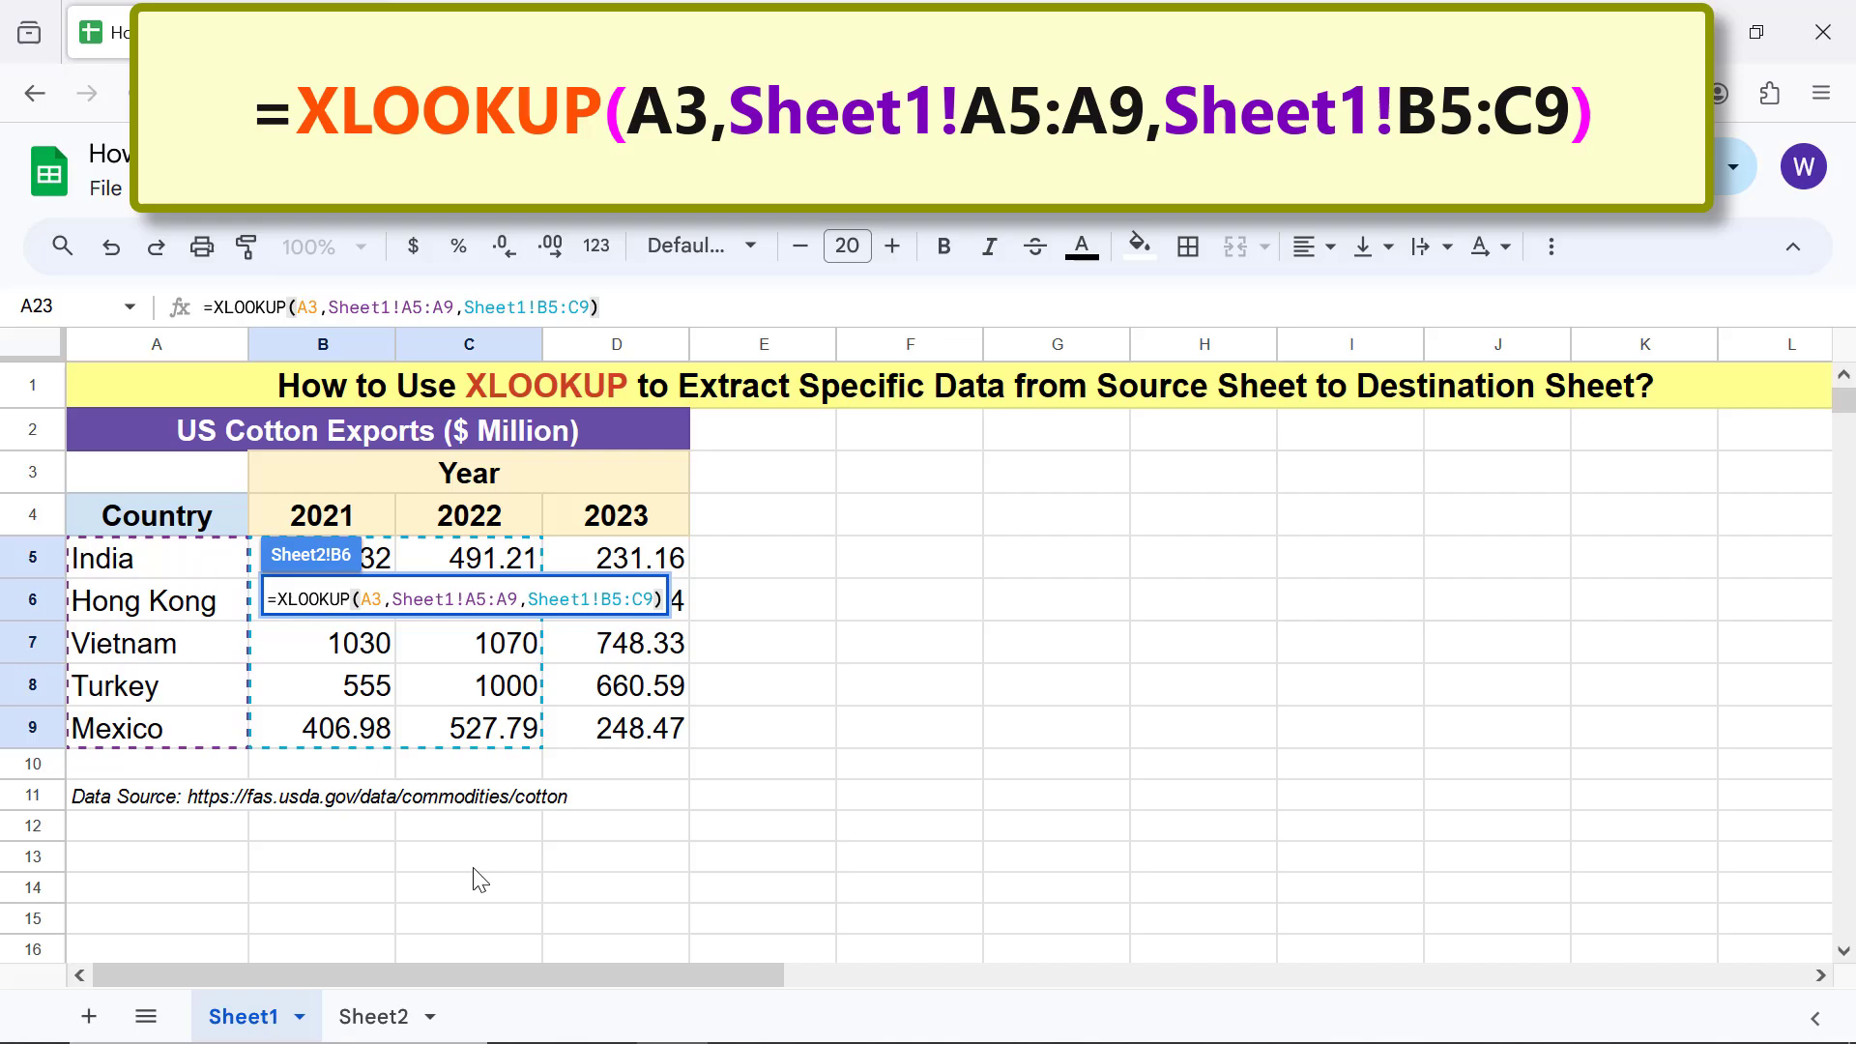
left_click(374, 1016)
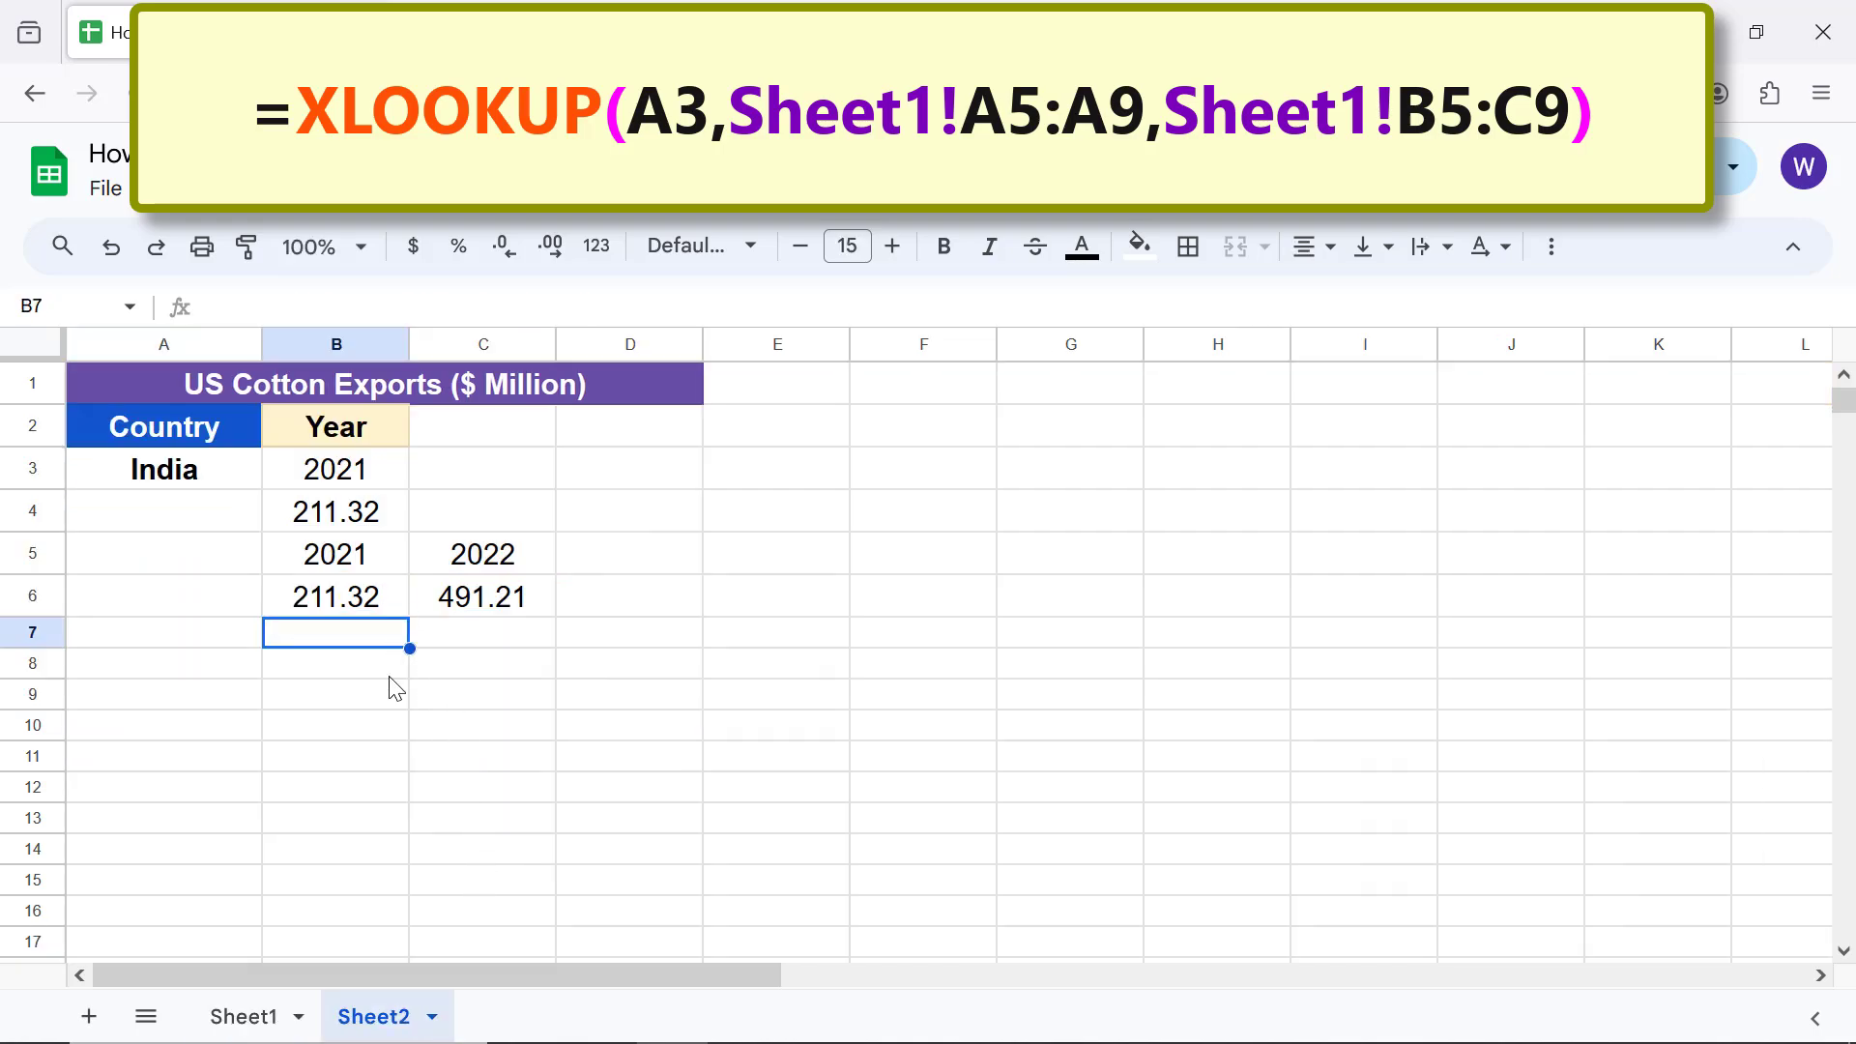
mouse_move(386, 765)
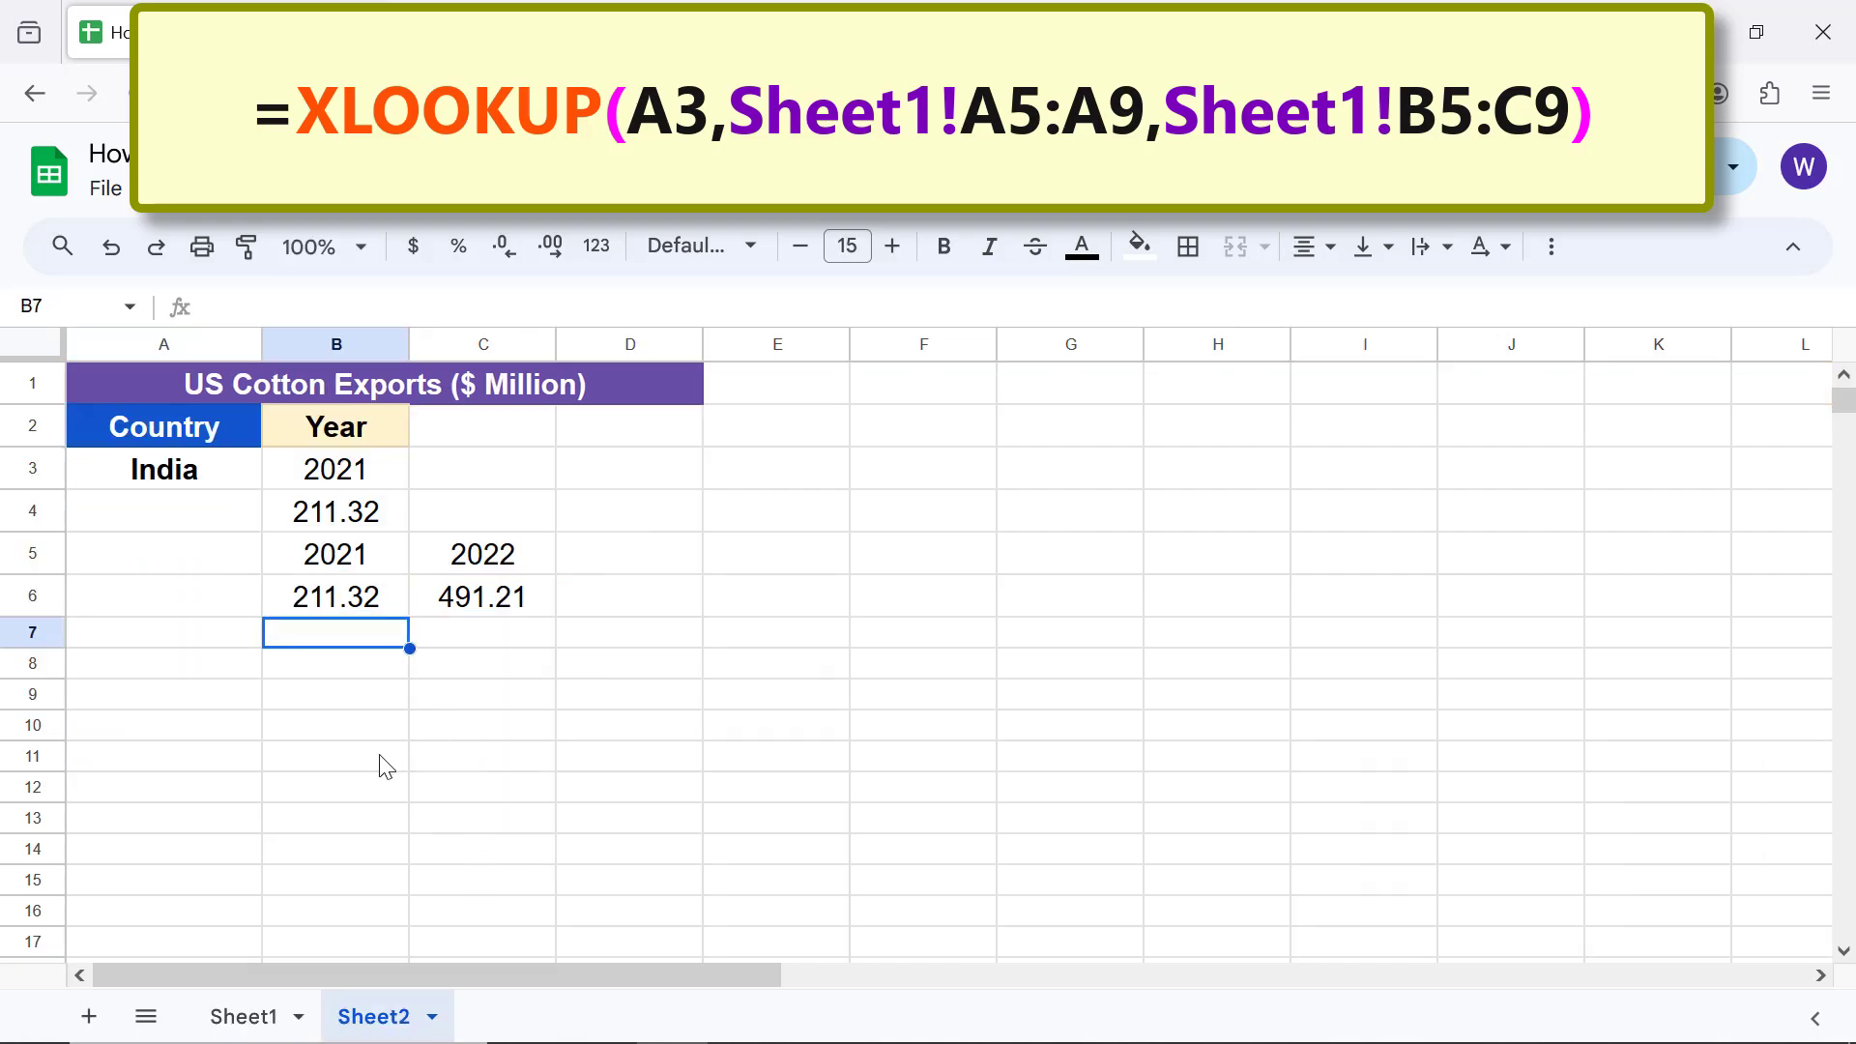